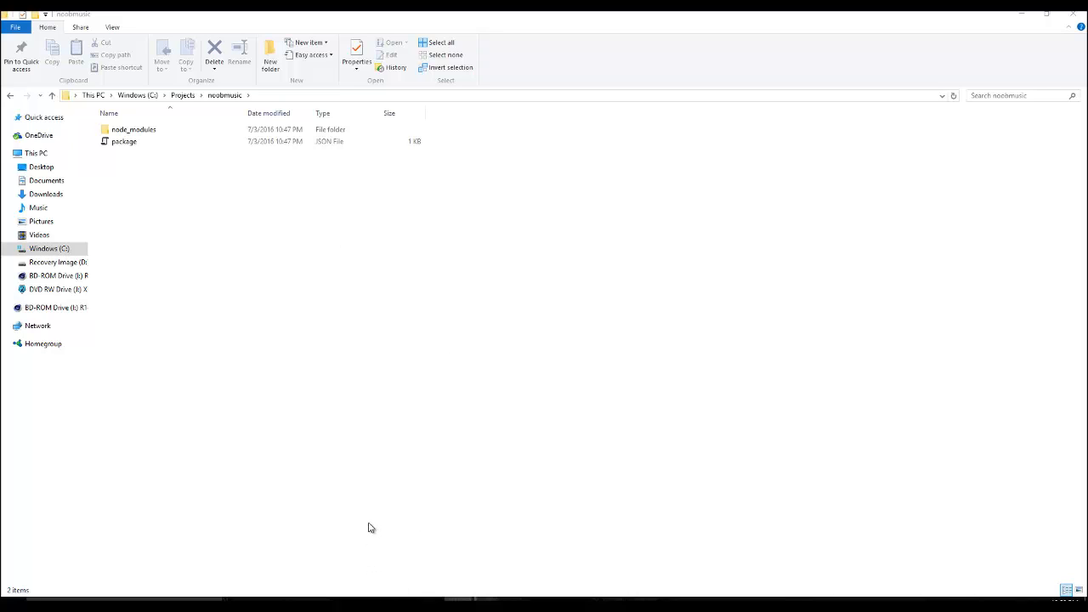
pyautogui.moveTo(326, 516)
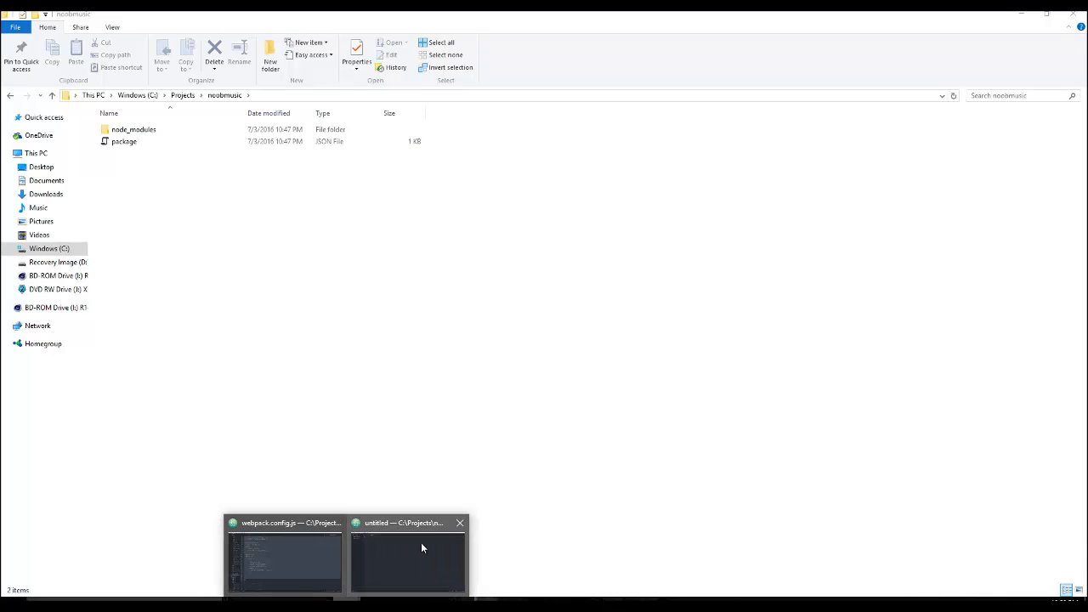
# - Create a new file named webpack.config.js in the noobmusic project folder
pyautogui.click(408, 557)
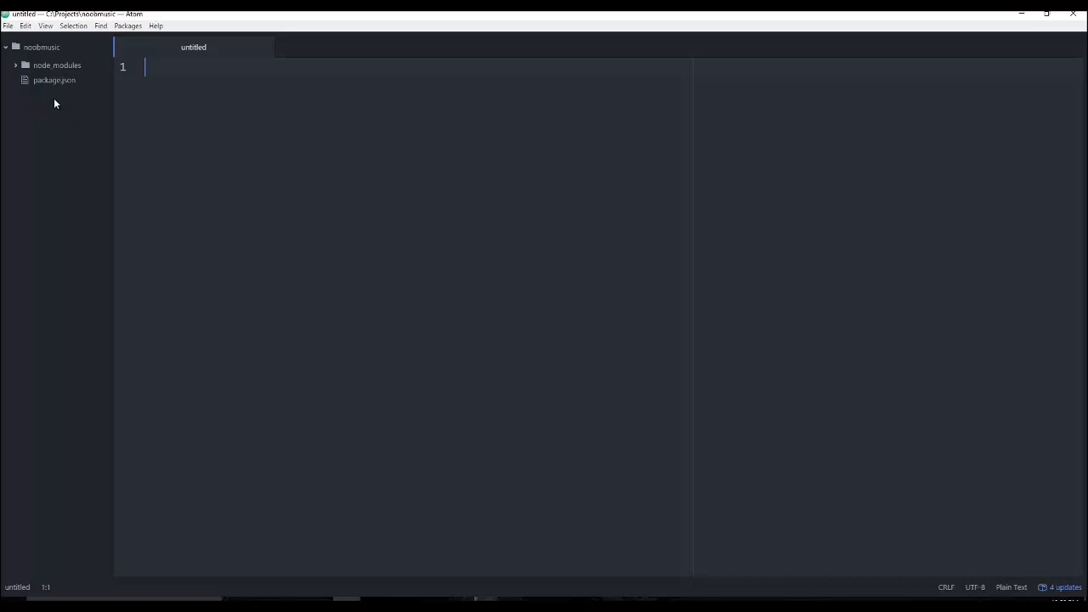
pyautogui.moveTo(53, 112)
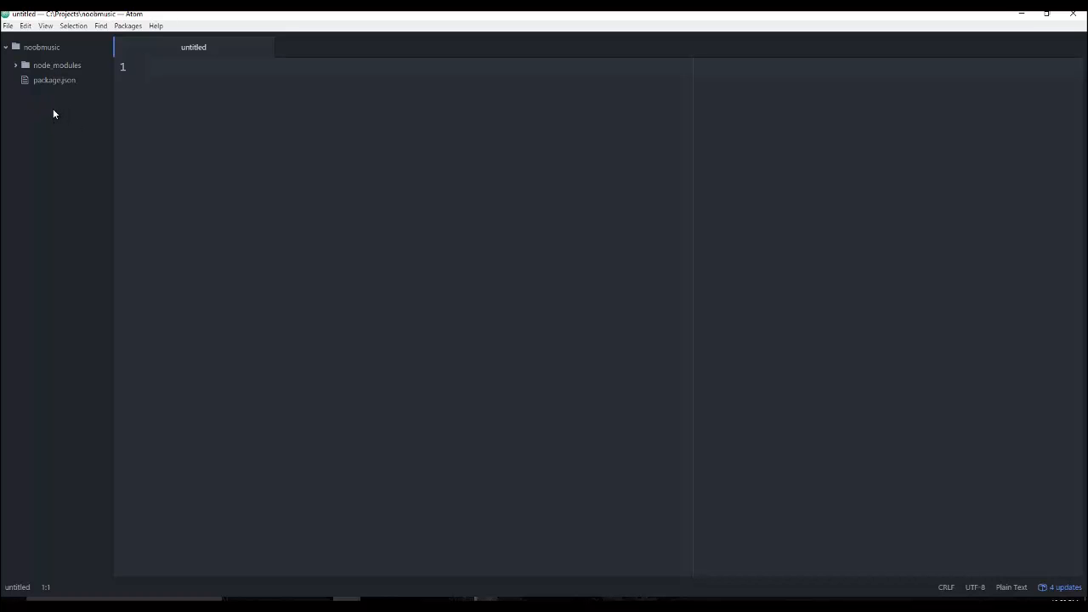
pyautogui.rightClick(54, 113)
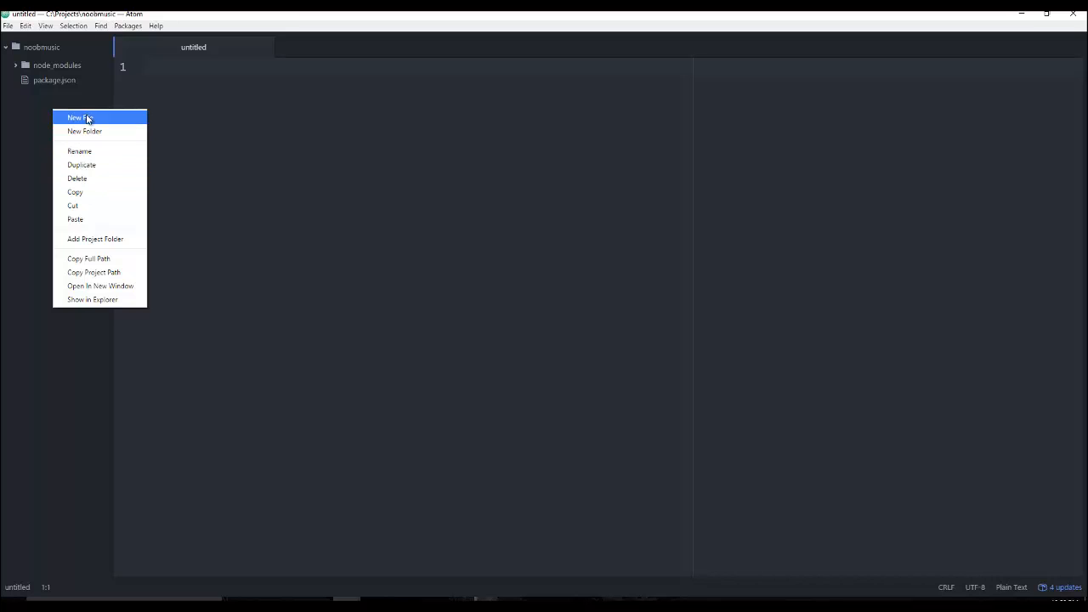
pyautogui.click(79, 117)
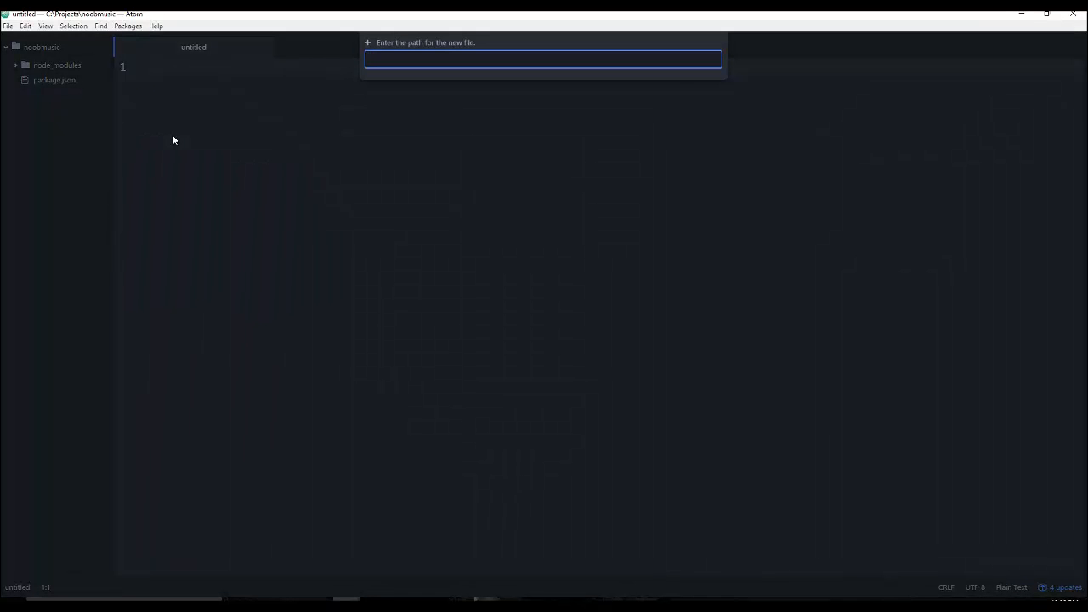
pyautogui.write('webp')
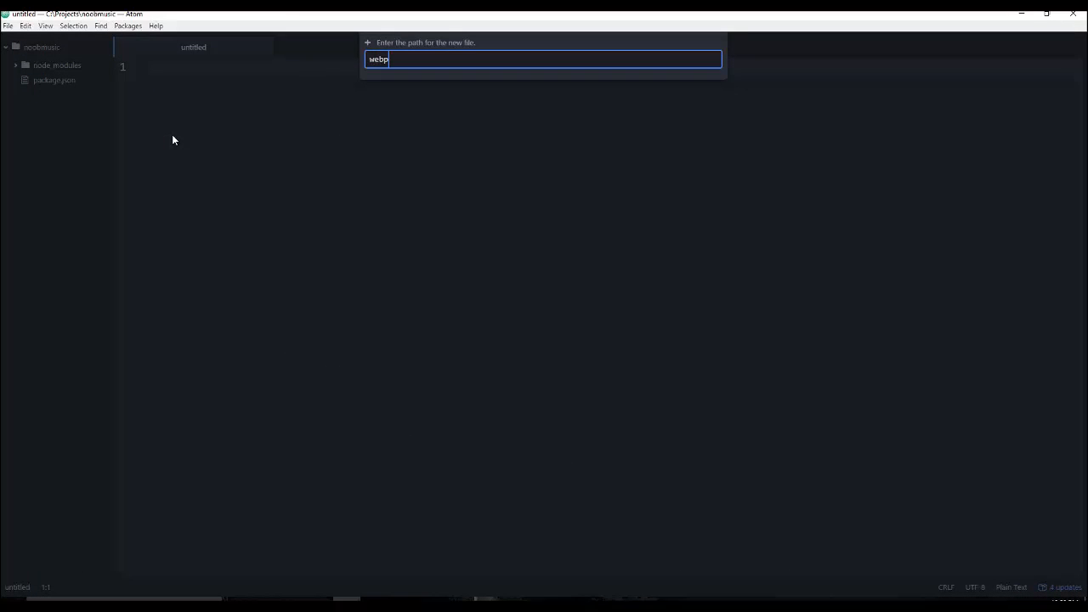
pyautogui.write('ack.config.js')
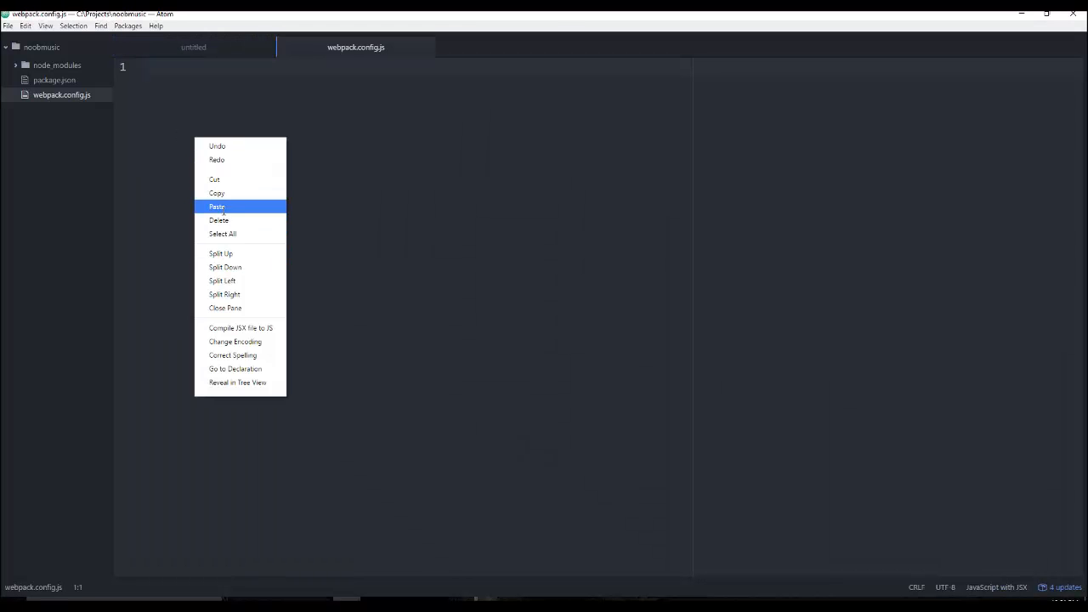
# - Paste the webpack config (entry ./js/app.js, output js/bundle.js, babel-loader) and save it
pyautogui.click(216, 206)
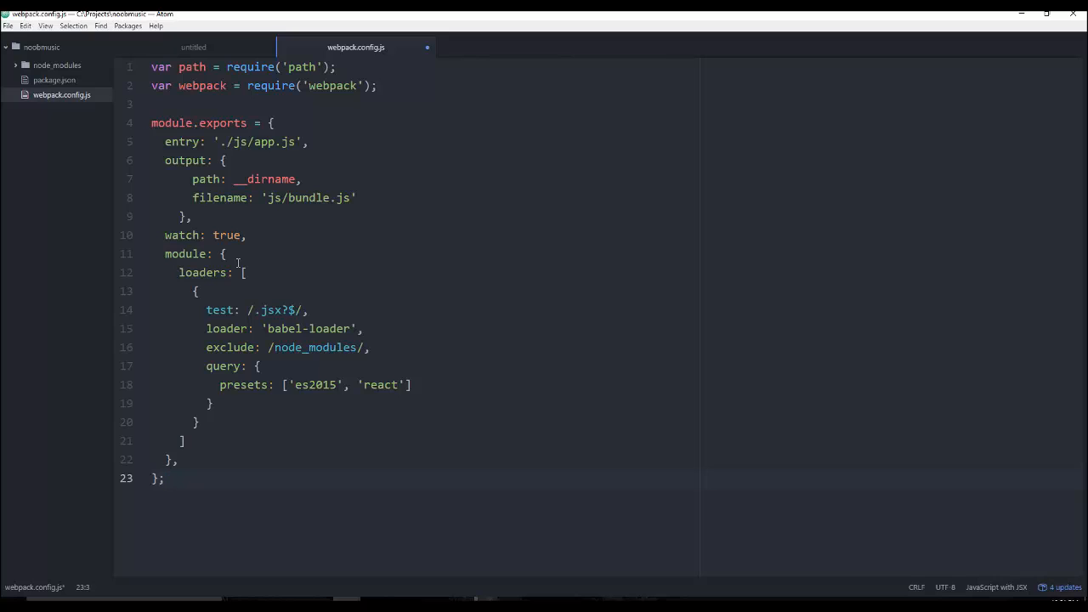
pyautogui.moveTo(493, 82)
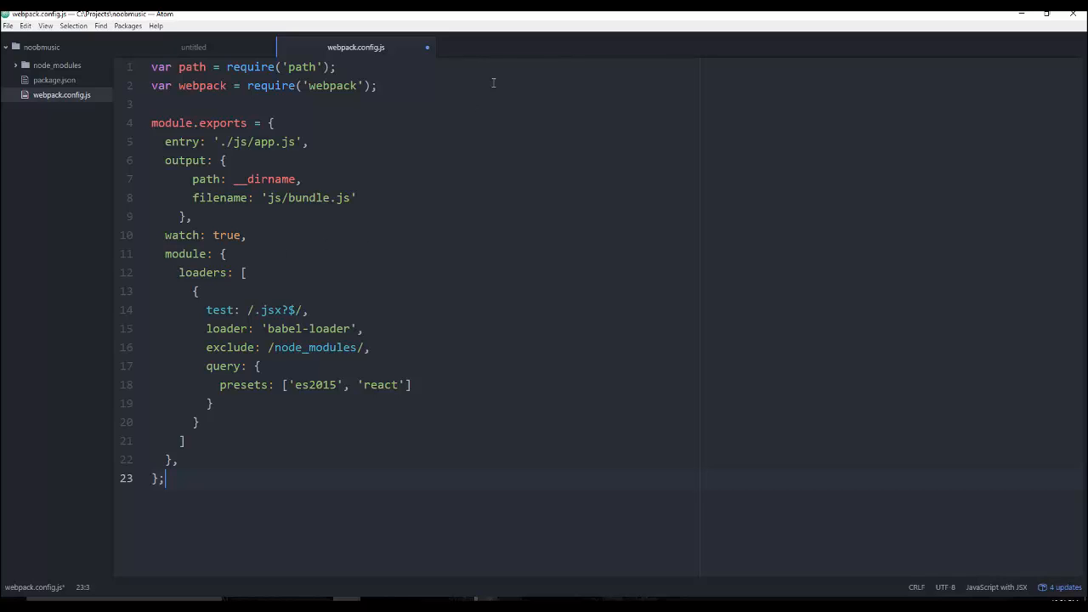
pyautogui.moveTo(358, 294)
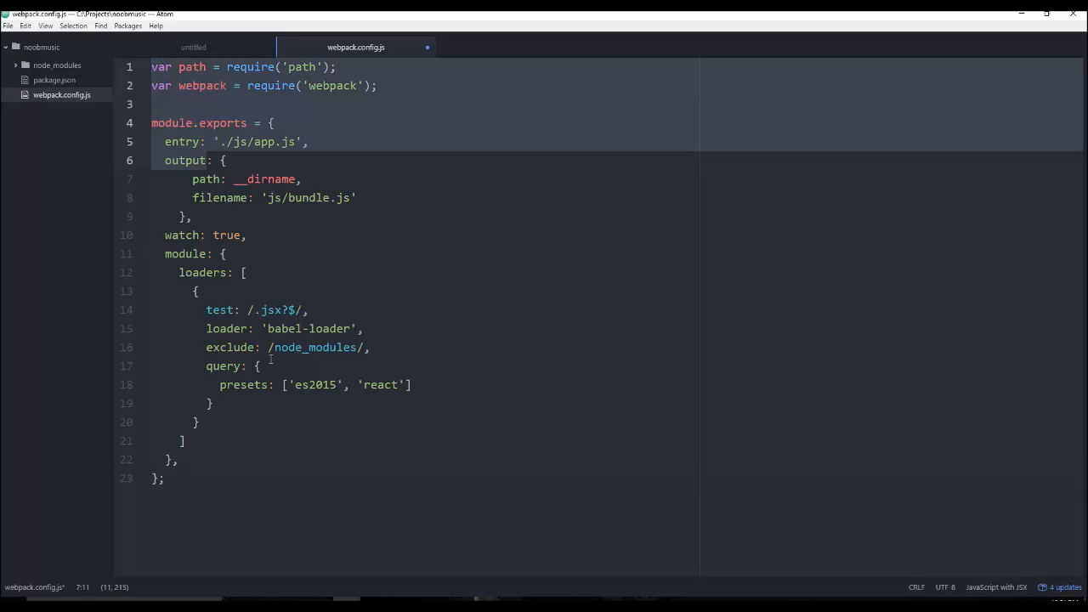
pyautogui.click(310, 366)
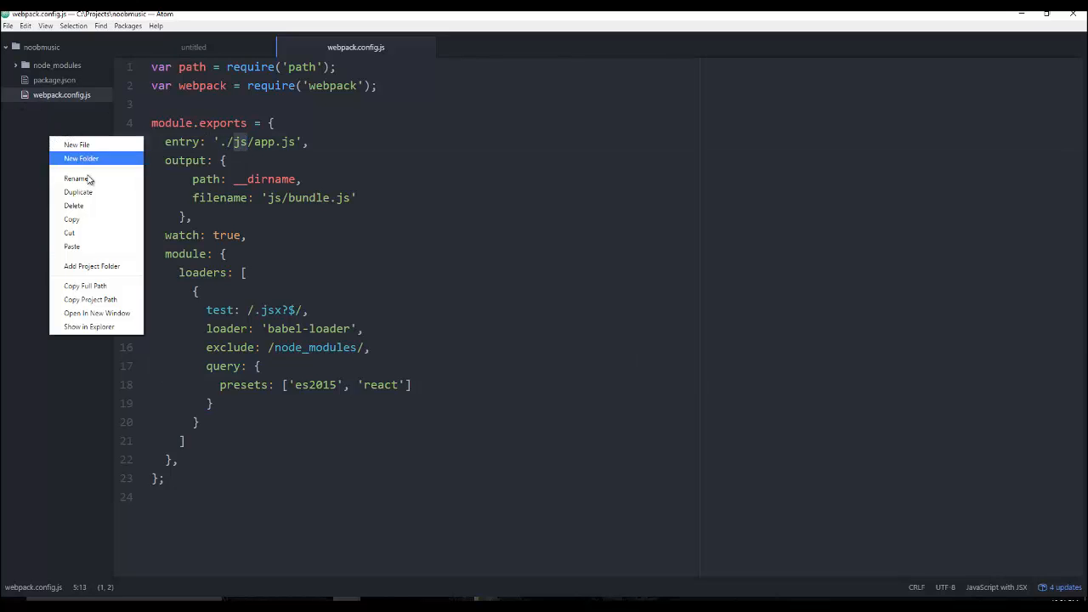
# - Add a js folder to the project and create app.js inside it
pyautogui.click(81, 158)
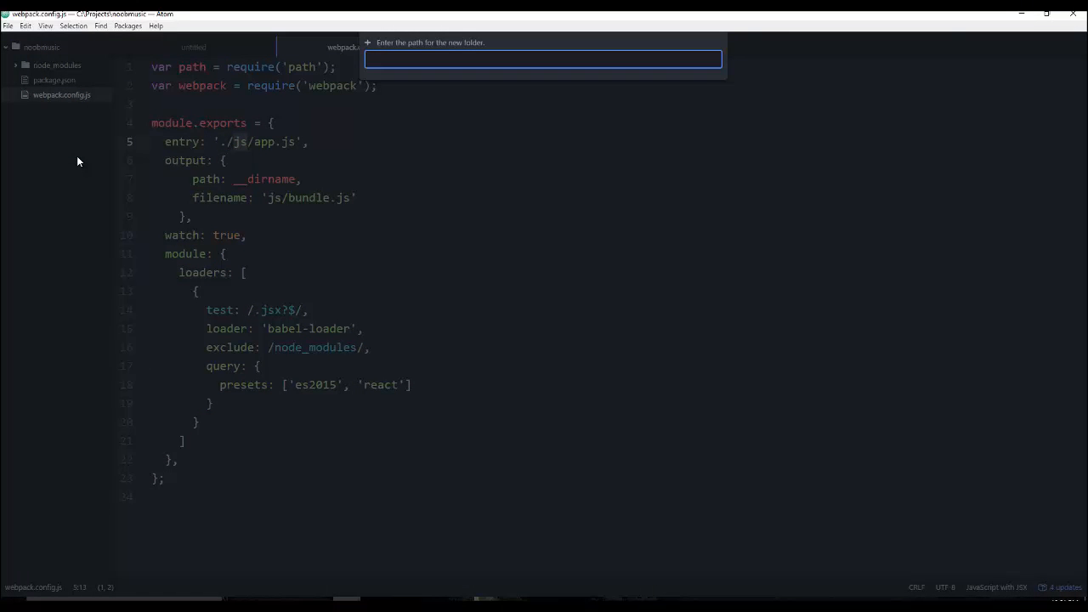
pyautogui.rightClick(41, 47)
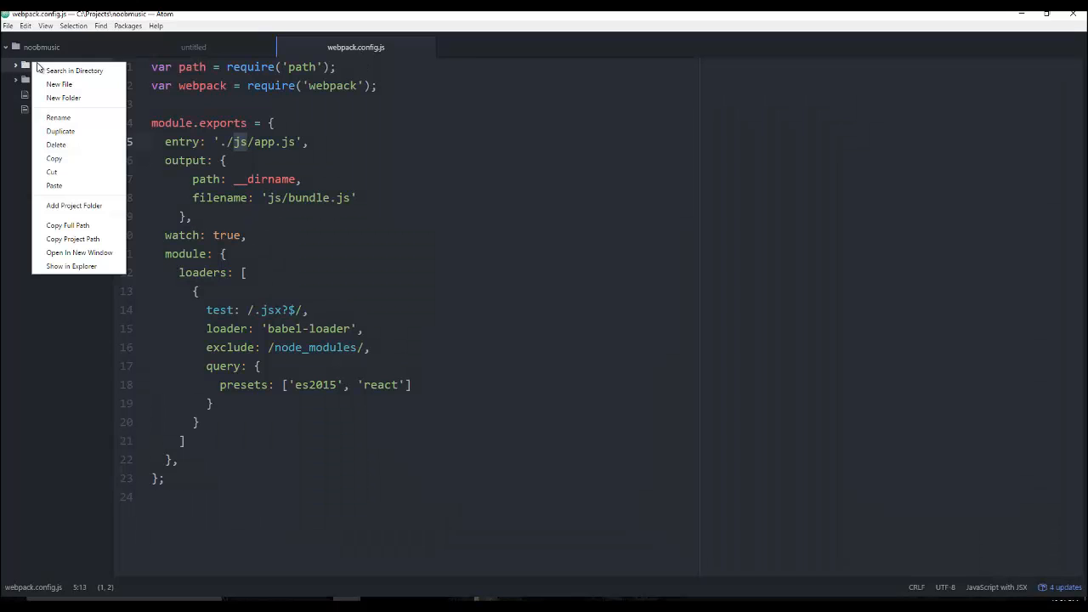
pyautogui.click(60, 83)
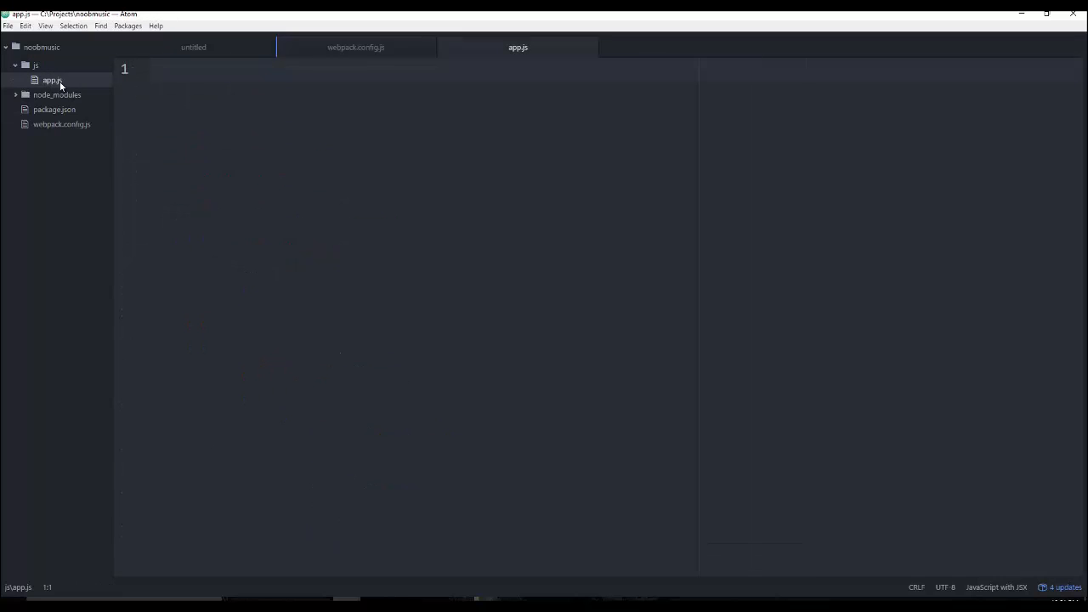
# - Write var x = ["cat", "dog", "donkey johnson"] in app.js and save
pyautogui.write('var')
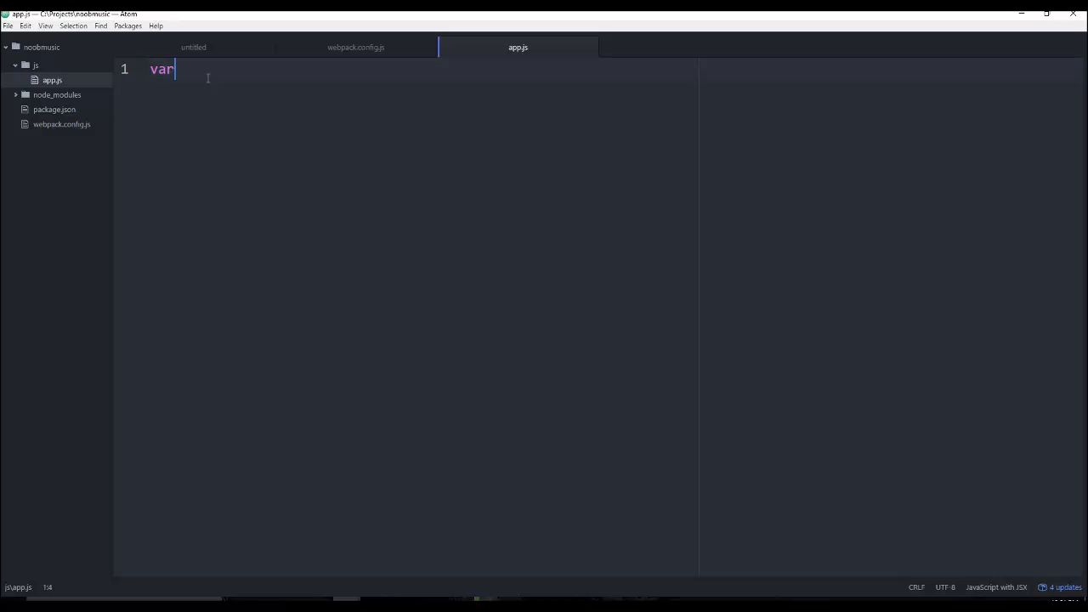
pyautogui.write('x = {}')
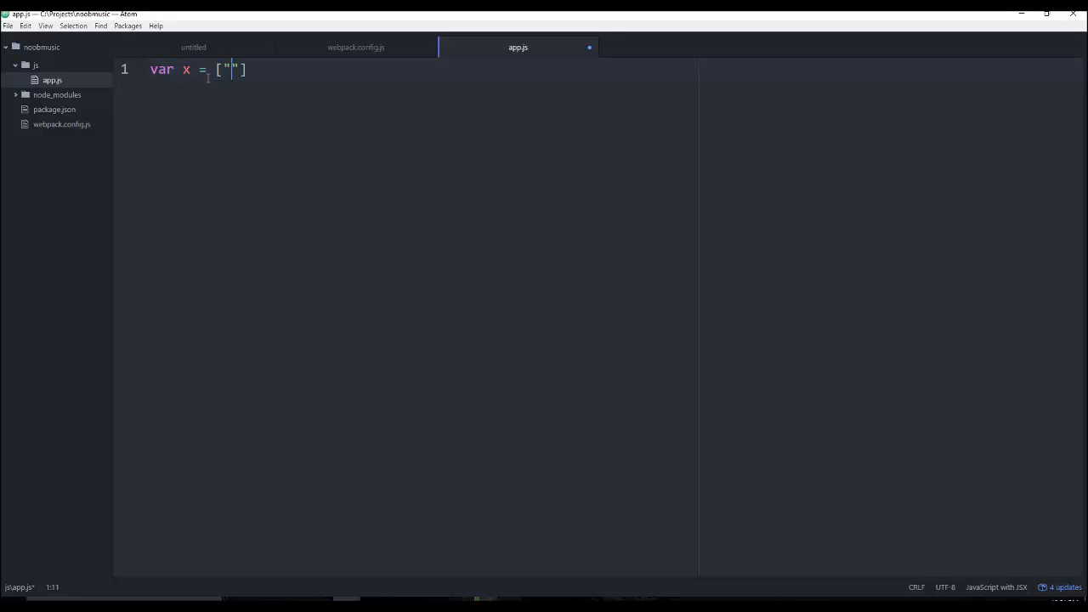
pyautogui.write('cat",')
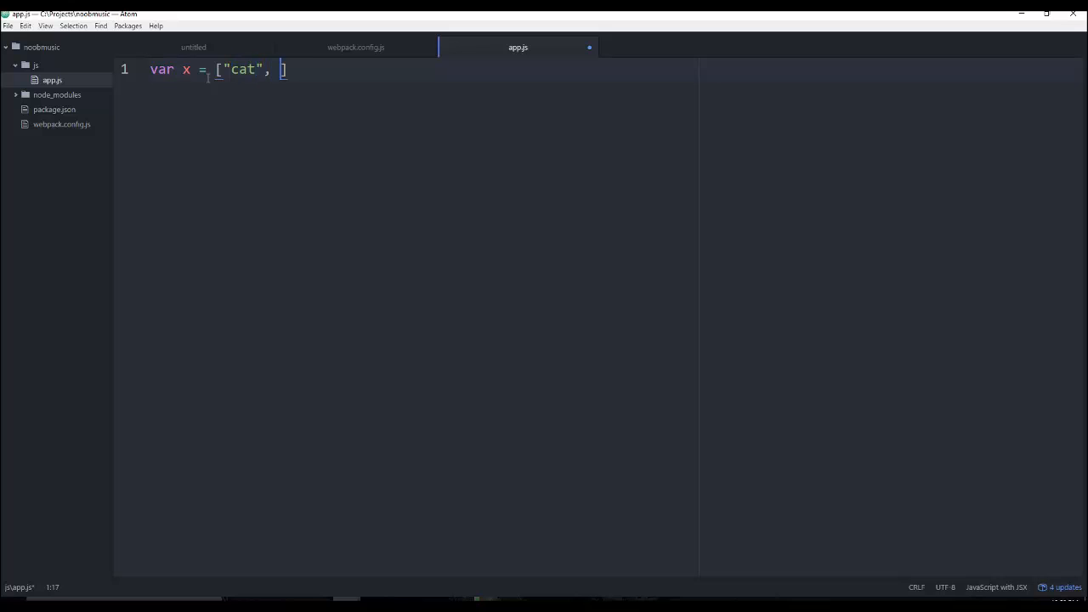
pyautogui.write('"dog", "donkey "')
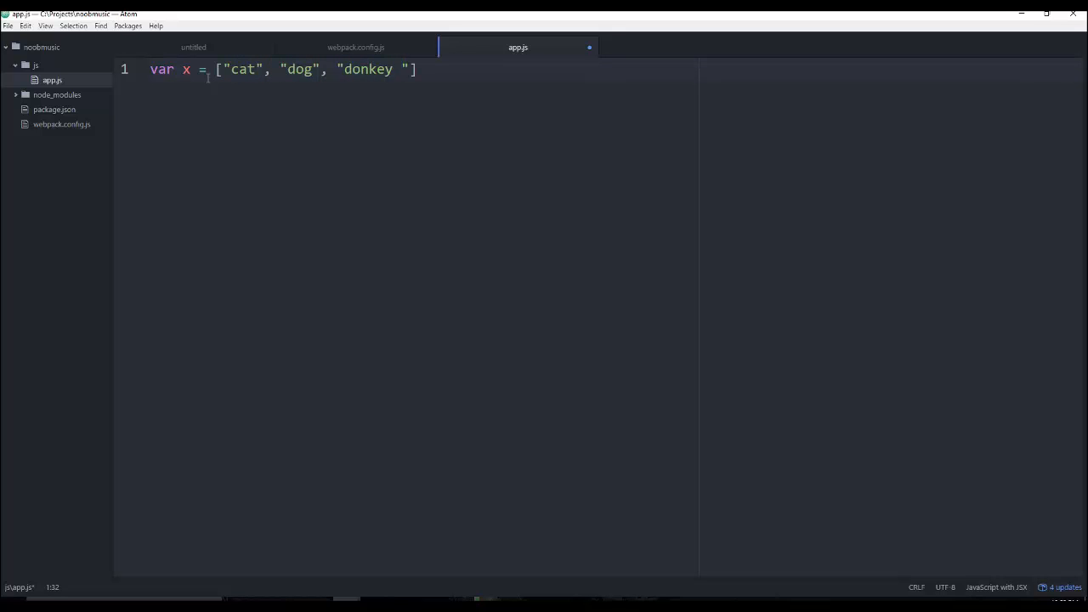
pyautogui.write('john')
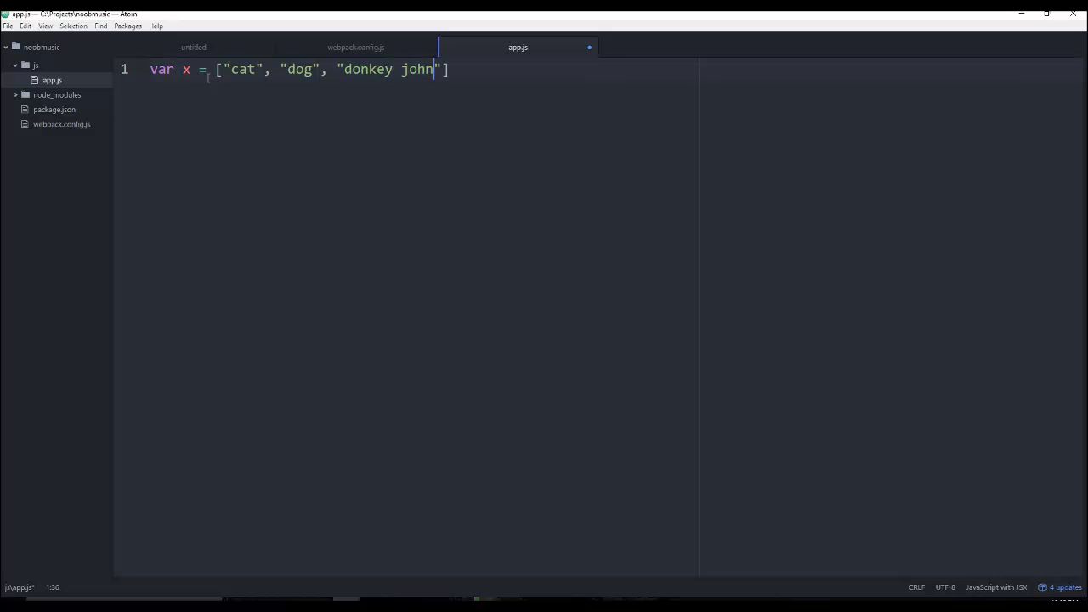
pyautogui.write('son')
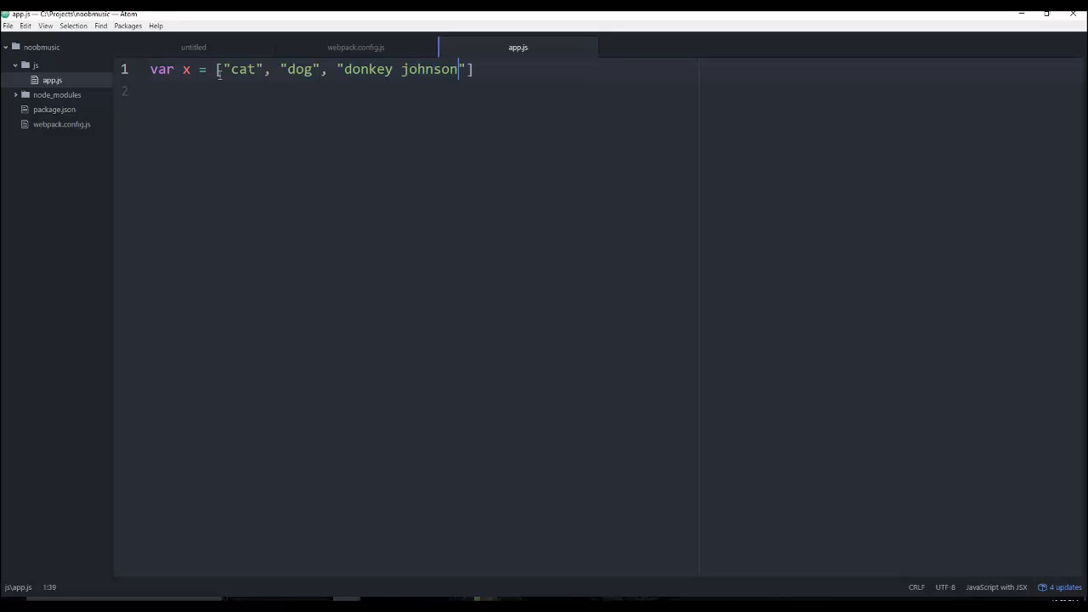
pyautogui.moveTo(23, 94)
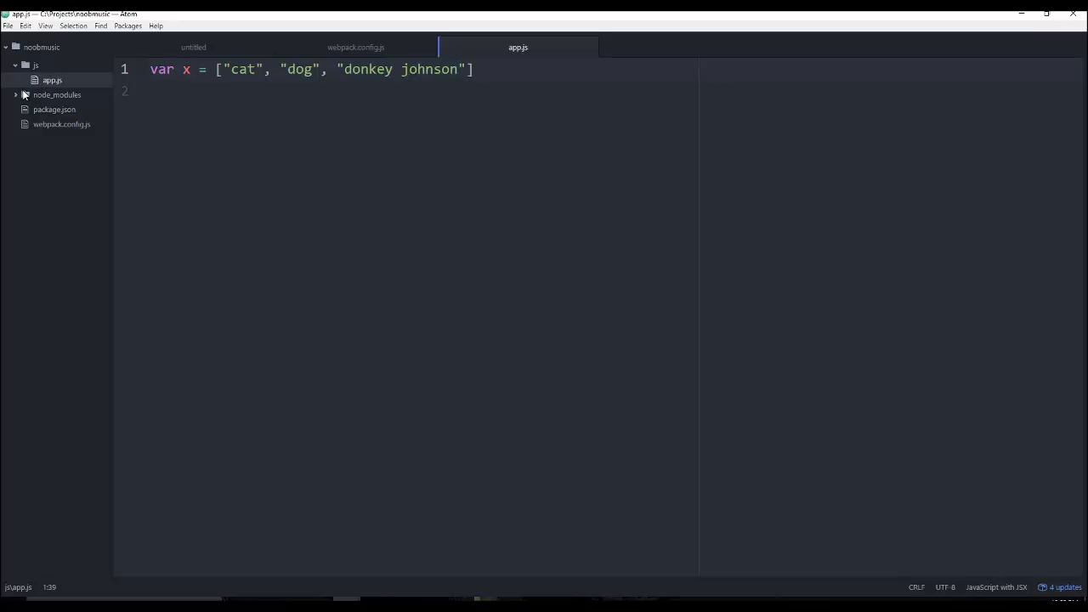
# - Open package.json, glance at webpack.config.js, and collapse the js folder
pyautogui.click(55, 109)
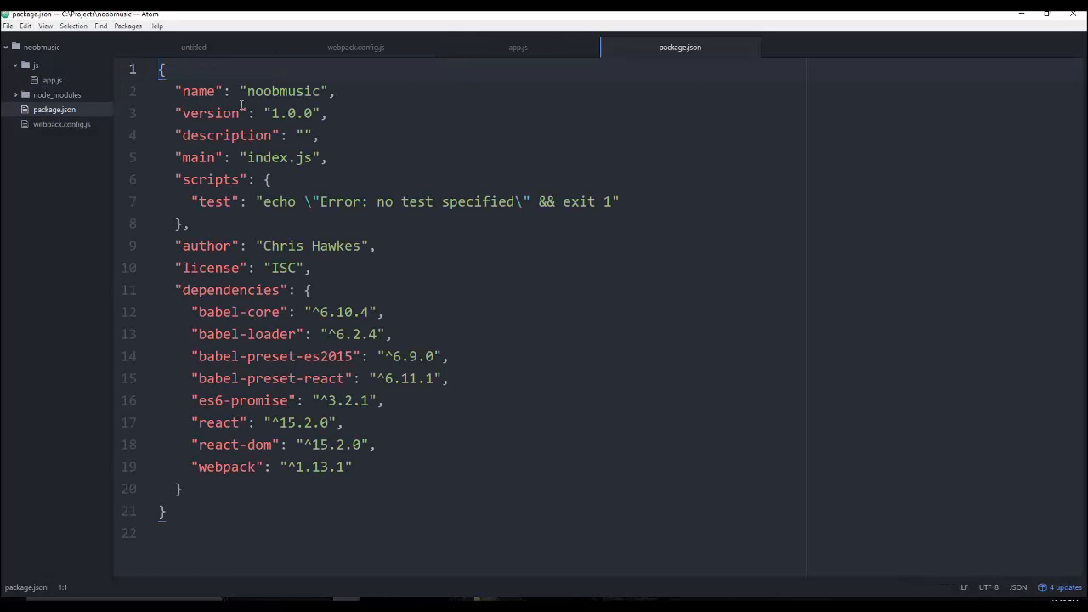
pyautogui.click(356, 47)
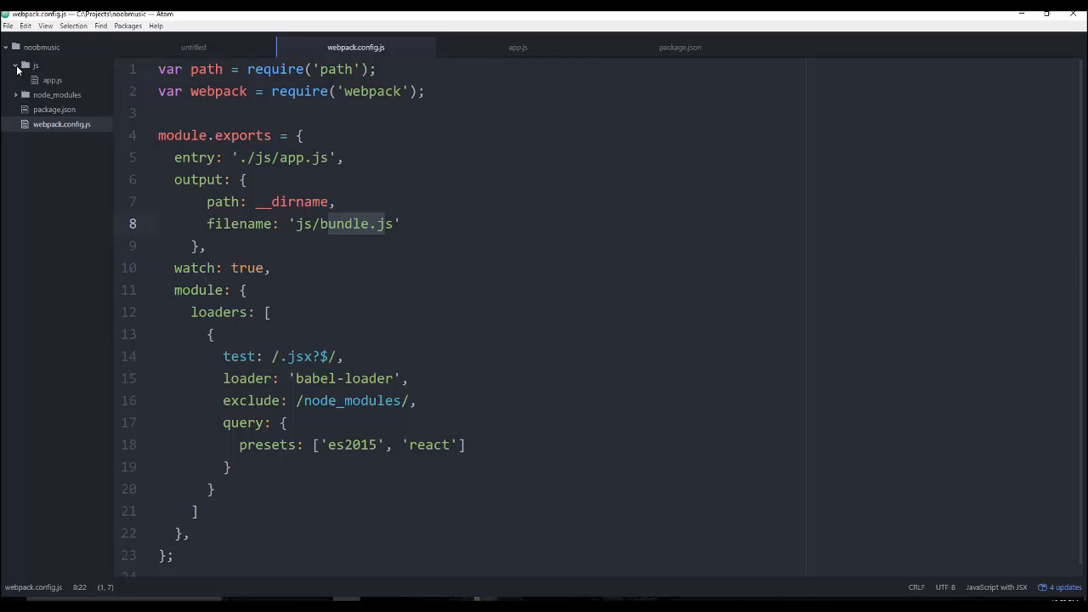
pyautogui.click(15, 65)
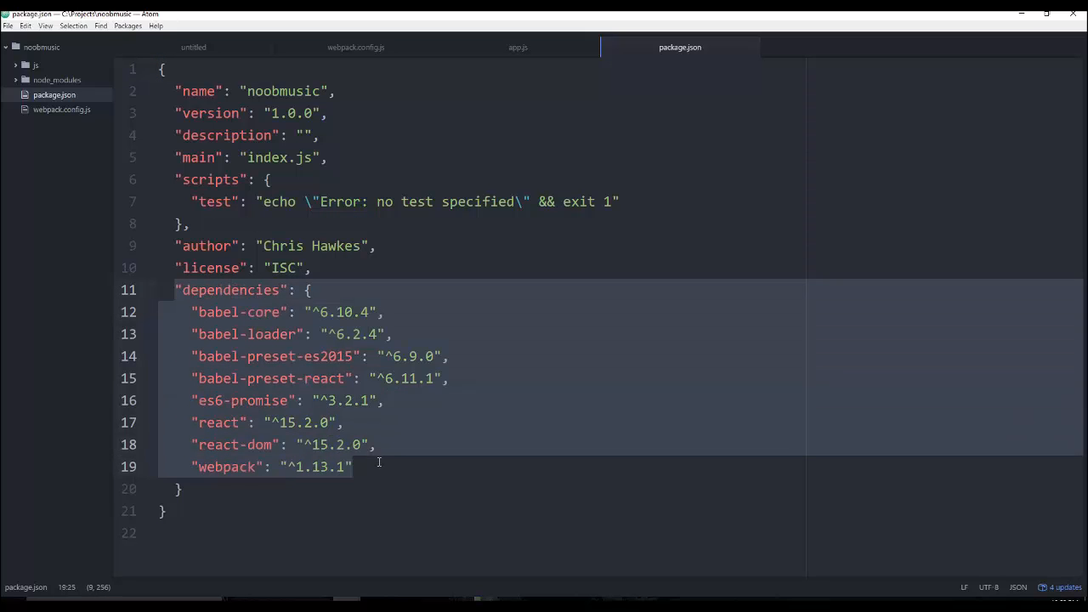
pyautogui.moveTo(618, 181)
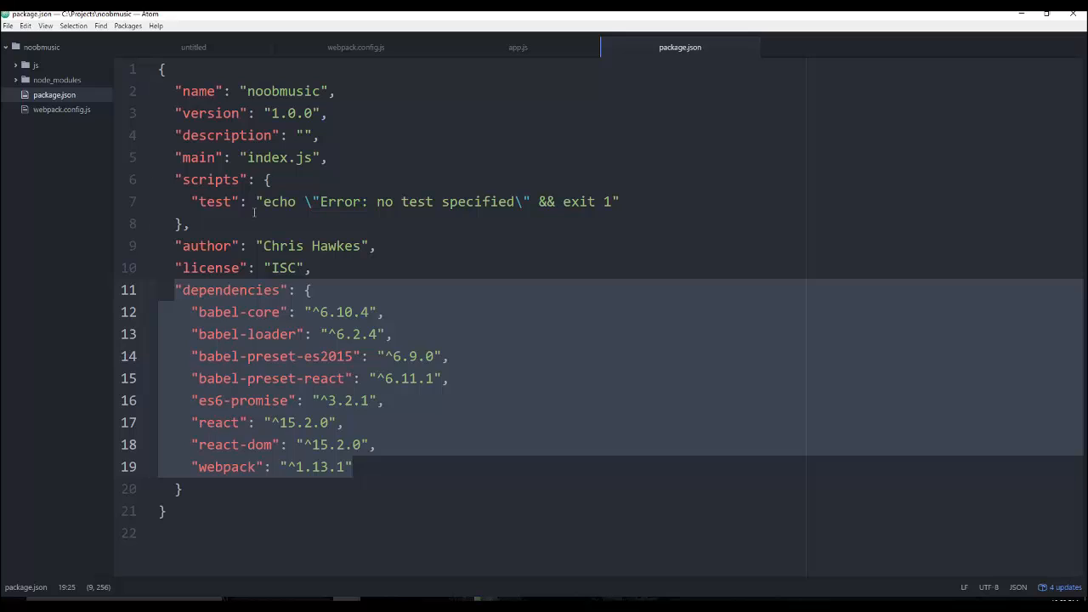
# - Add "babel": "babel" and "webpack": "webpack" script entries to package.json
pyautogui.click(393, 169)
pyautogui.write('"')
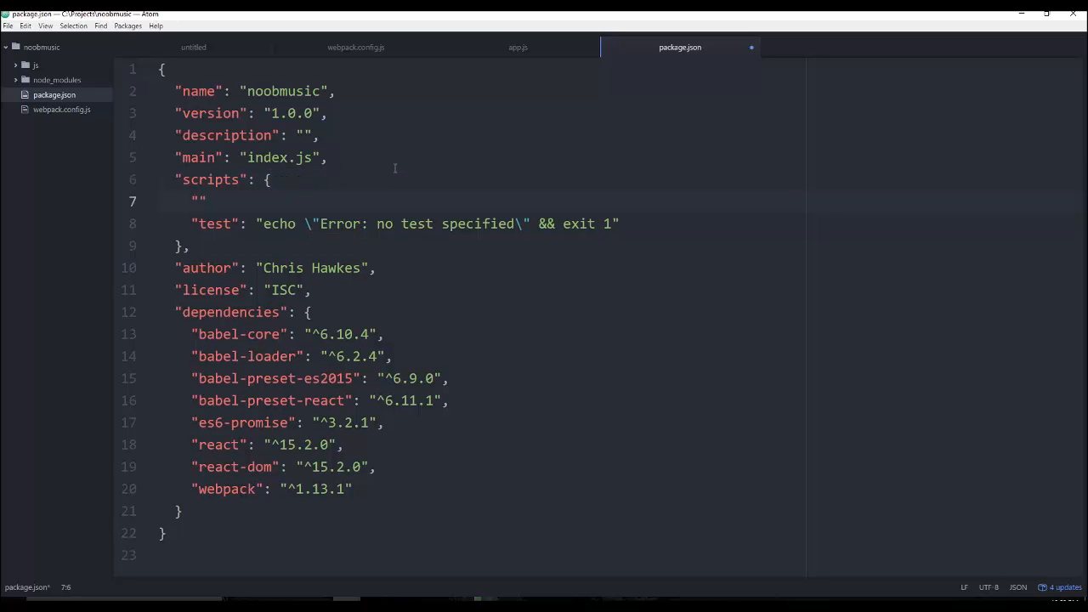
pyautogui.write('babel')
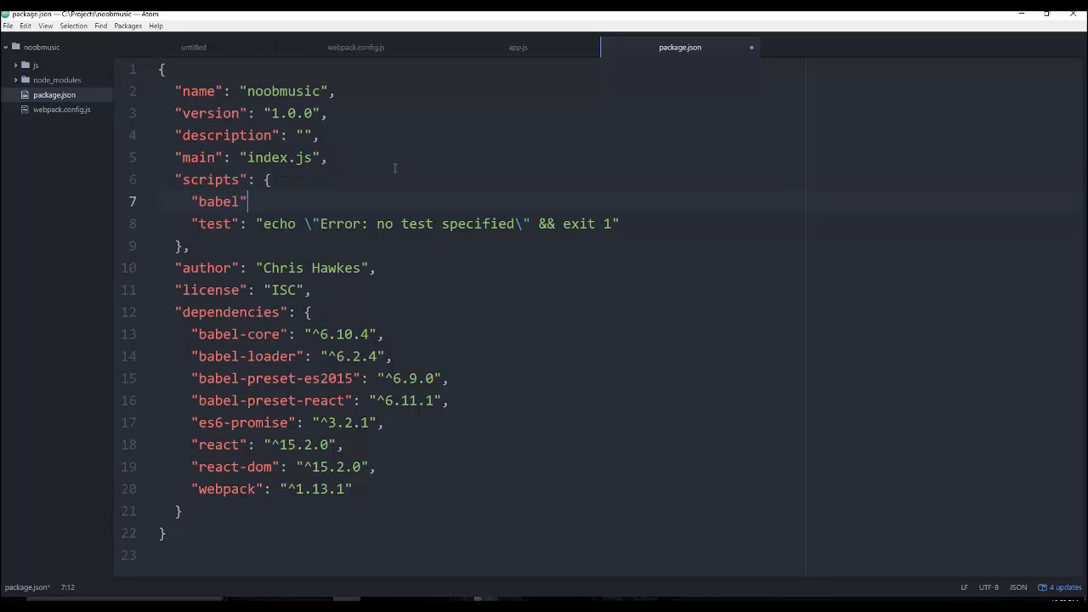
pyautogui.write(': "babel",')
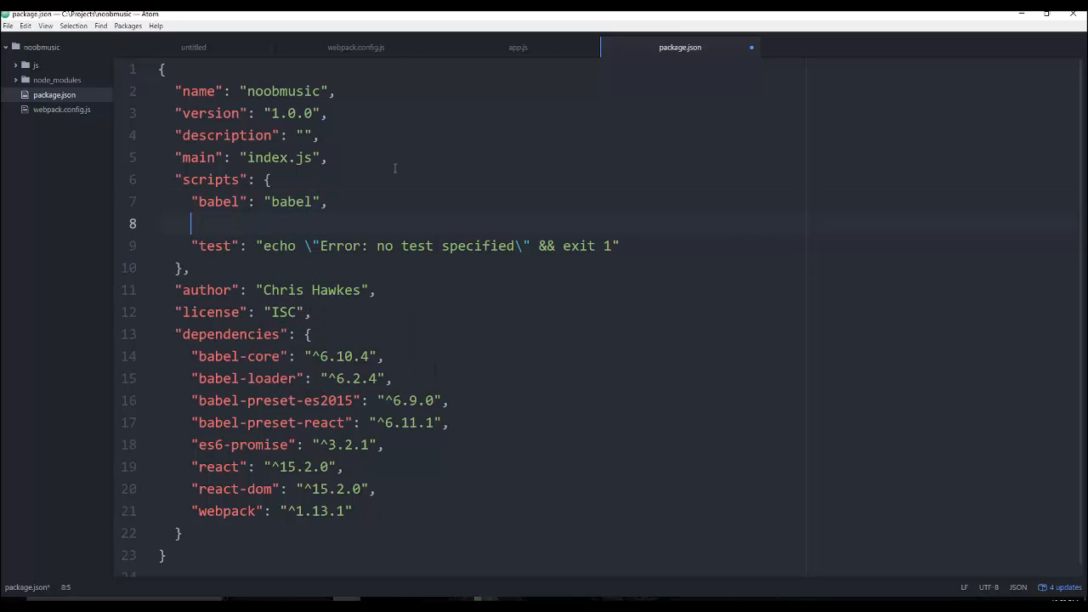
pyautogui.write('"webpack"')
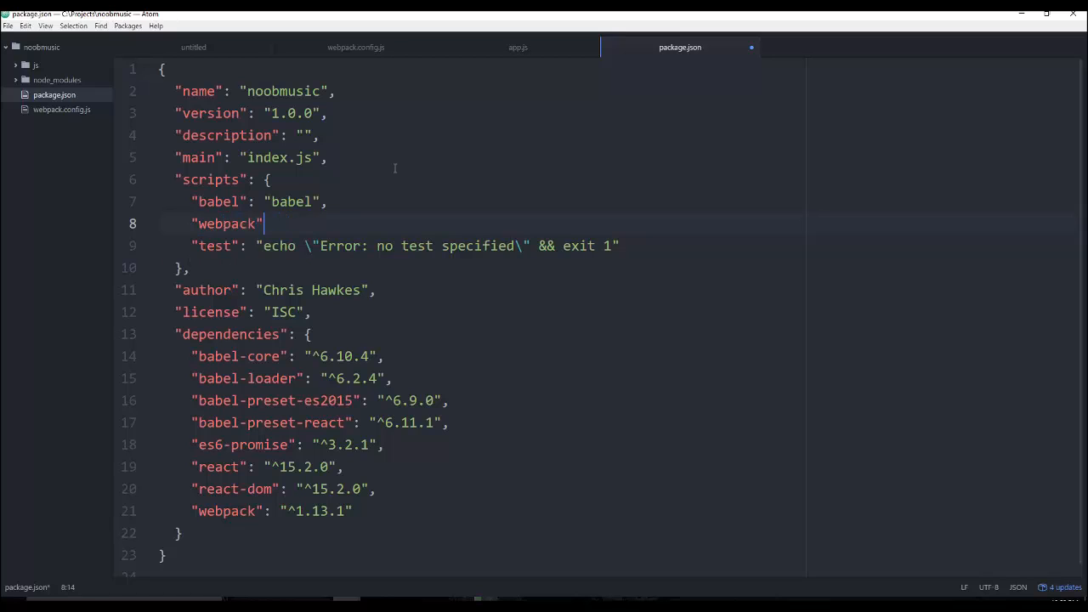
pyautogui.write(': "webpack",')
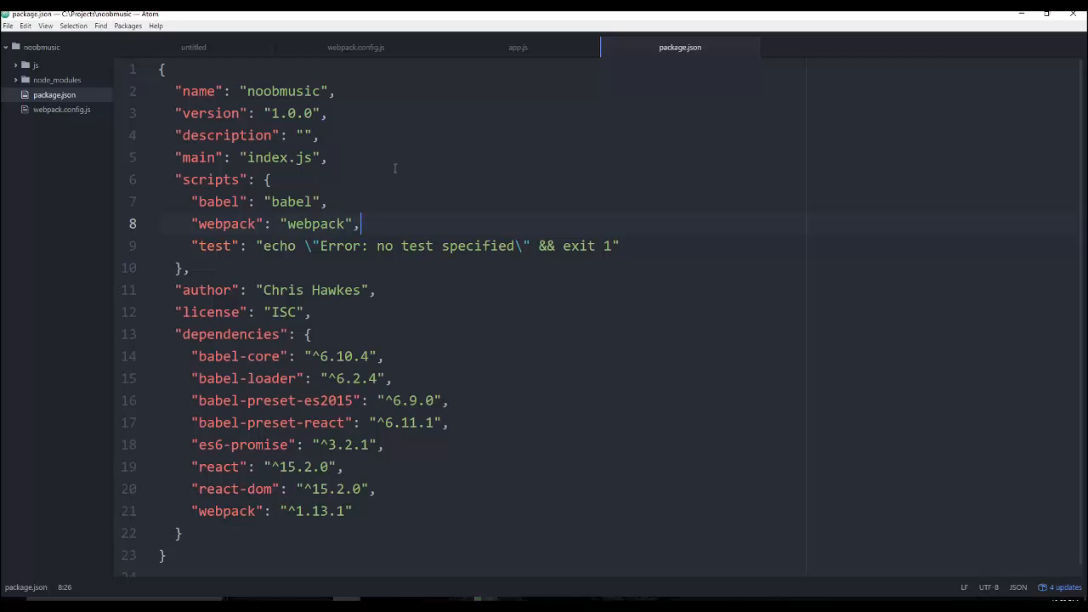
pyautogui.moveTo(879, 207)
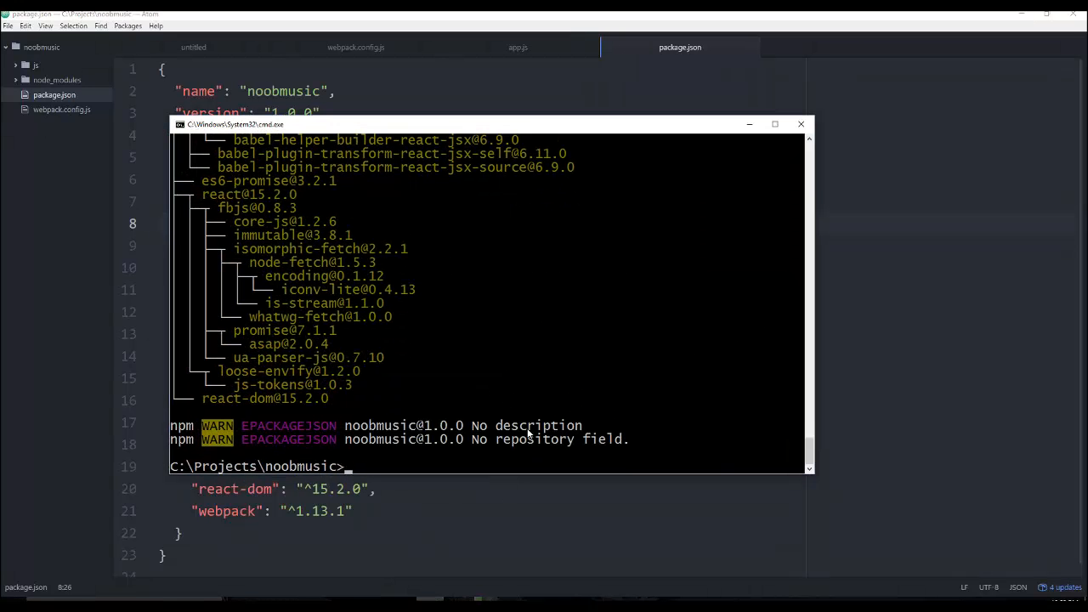
# - Run npm run webpack in the noobmusic folder to build js/bundle.js
pyautogui.write('npm')
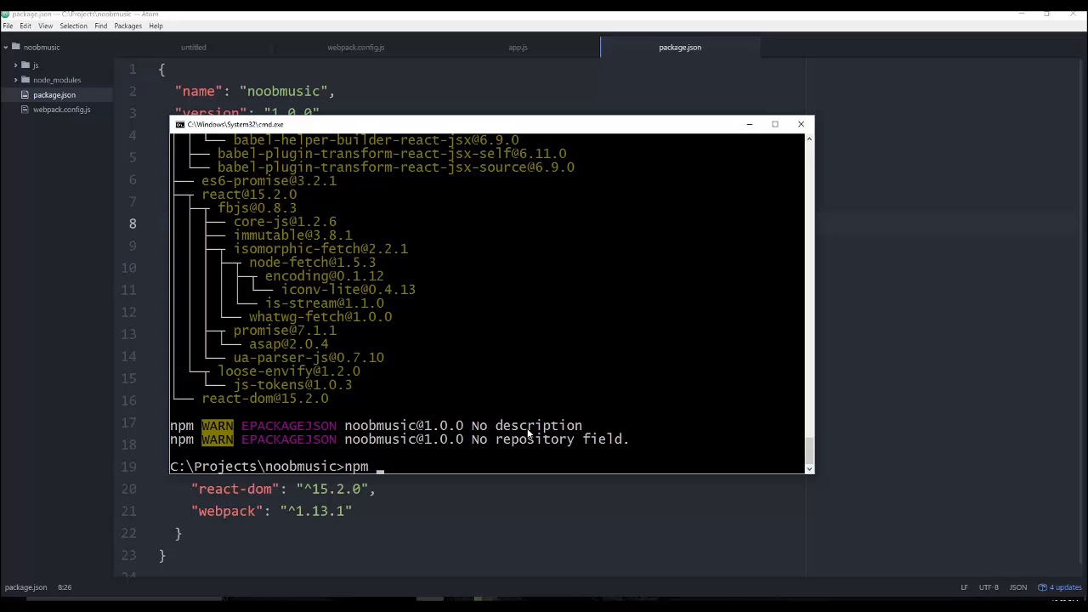
pyautogui.write('run')
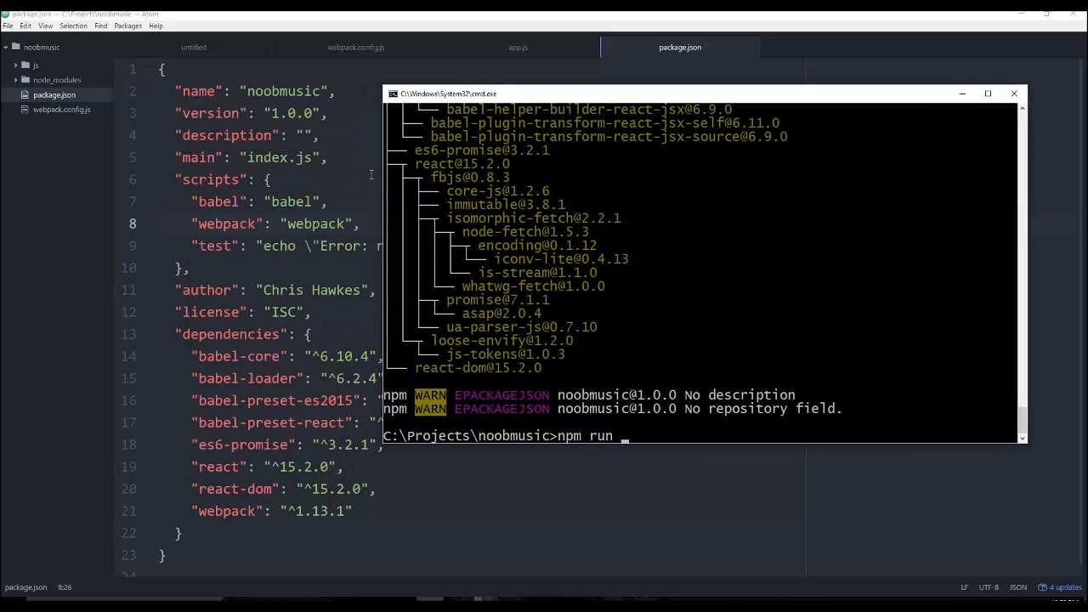
pyautogui.write('webpack')
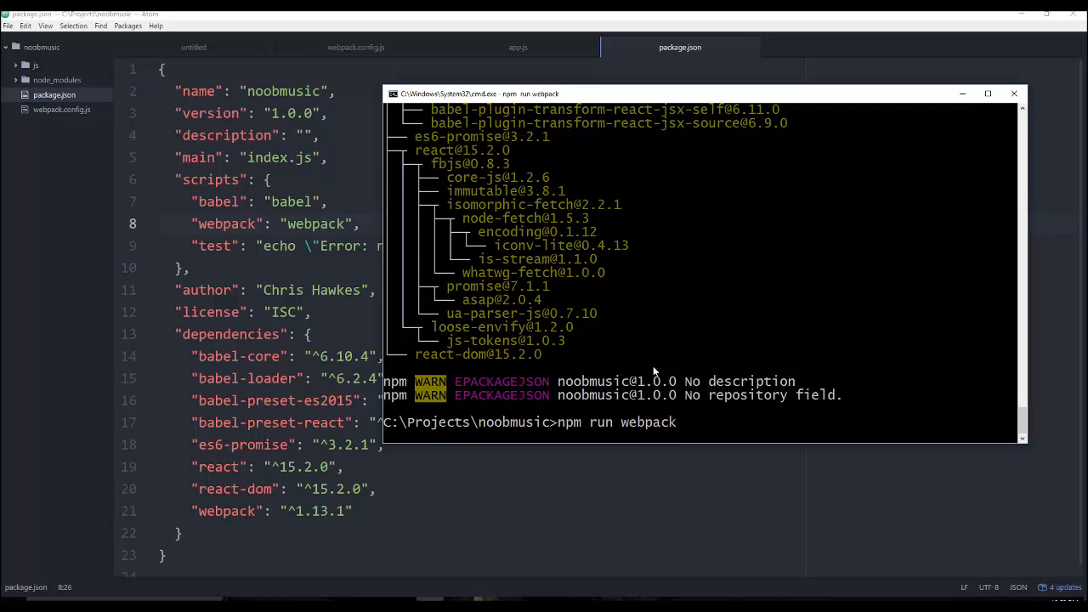
pyautogui.moveTo(546, 343)
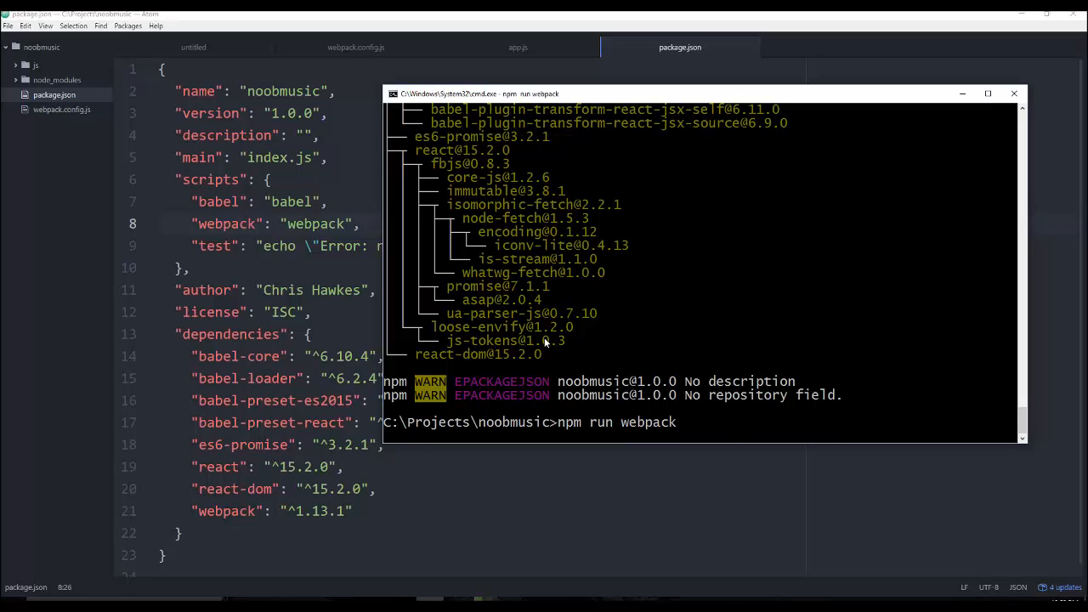
pyautogui.moveTo(459, 361)
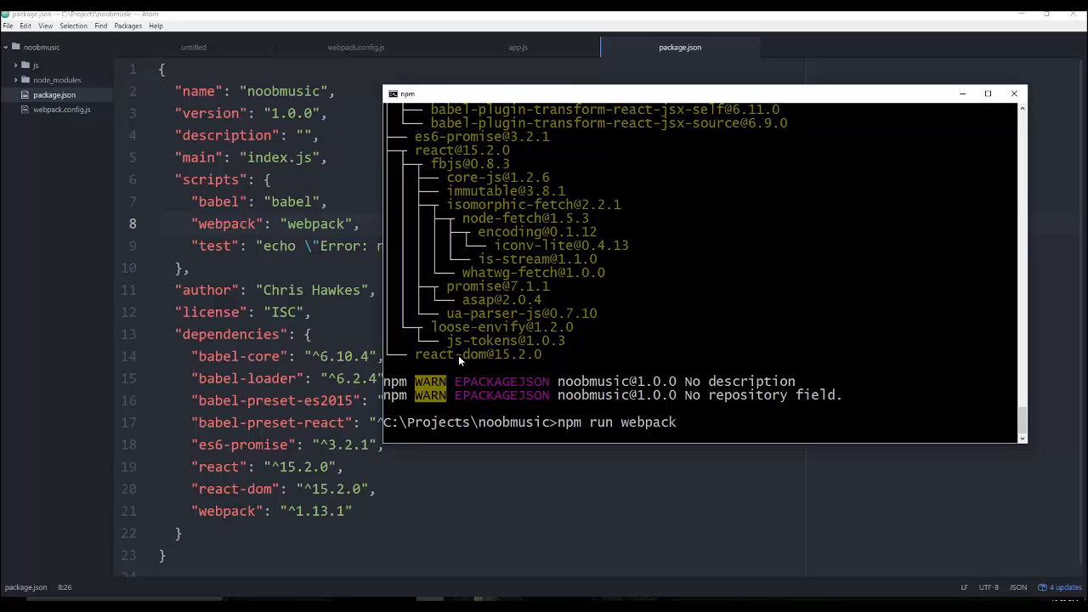
pyautogui.moveTo(38, 89)
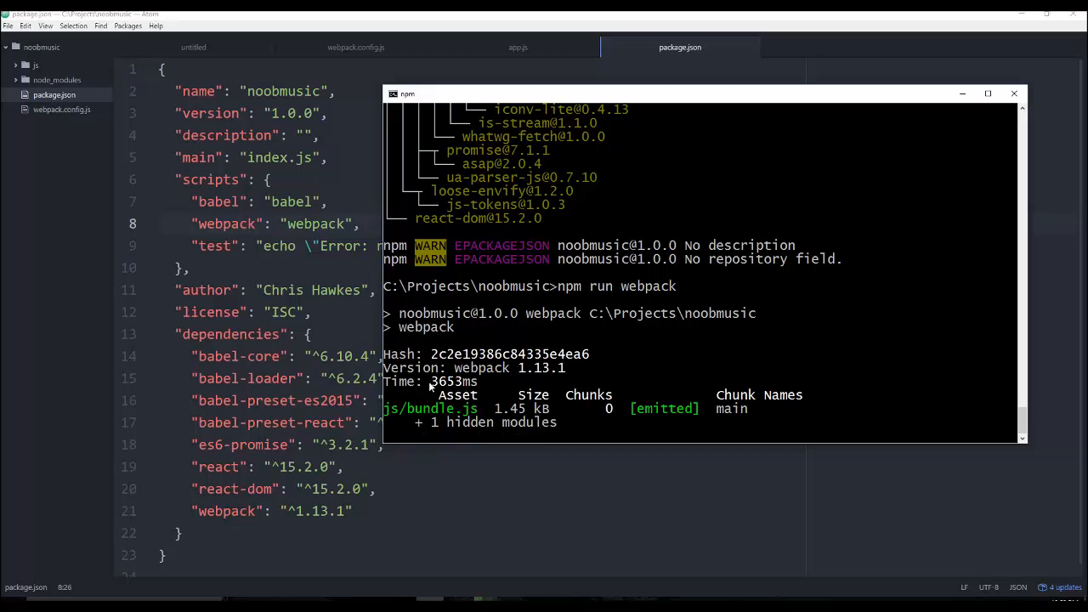
pyautogui.moveTo(308, 350)
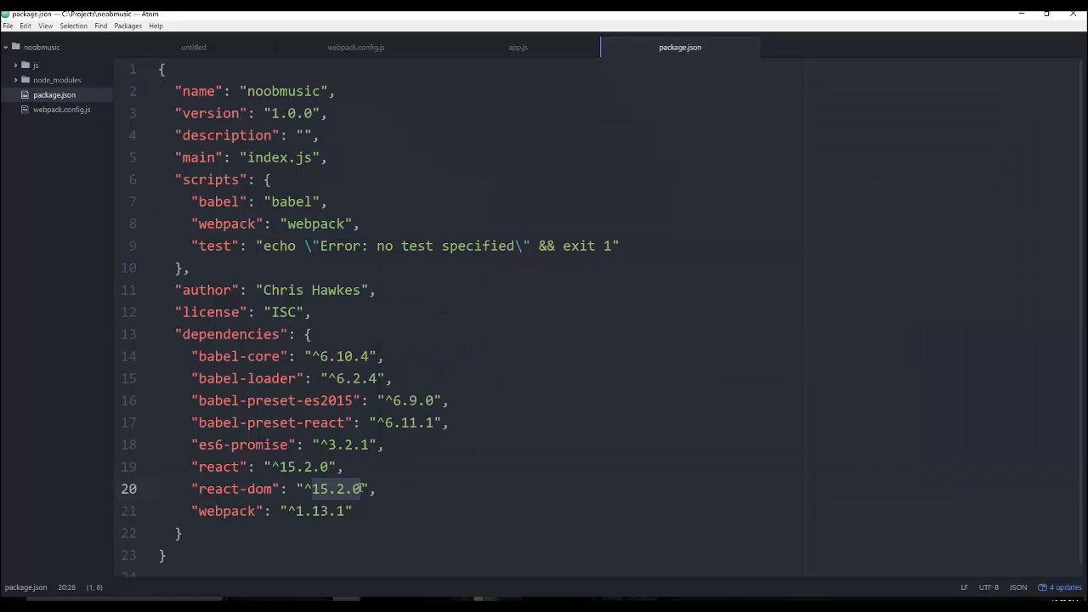
pyautogui.moveTo(547, 493)
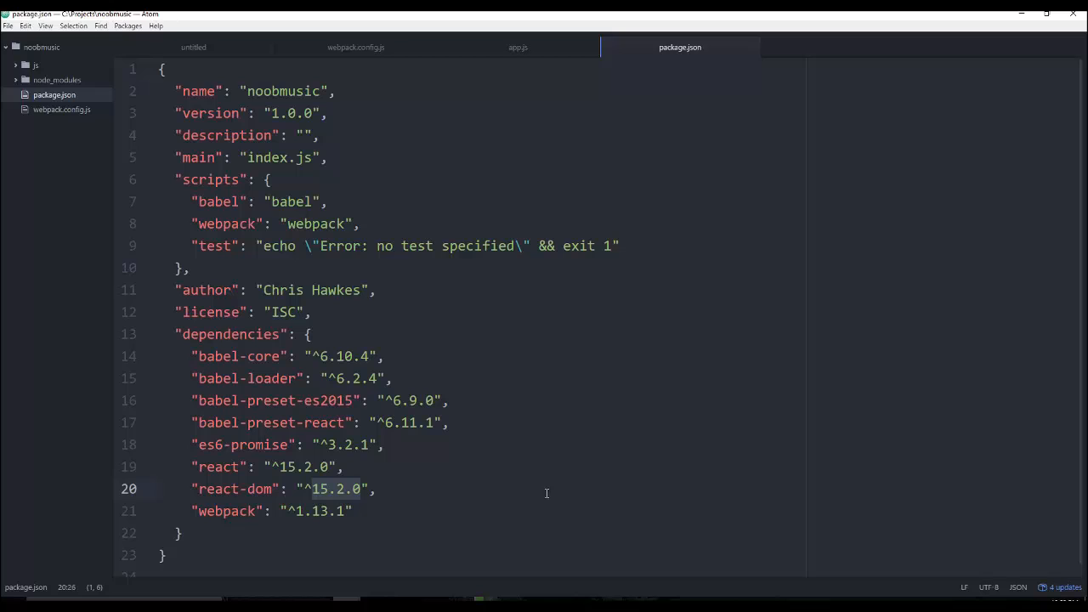
pyautogui.moveTo(540, 491)
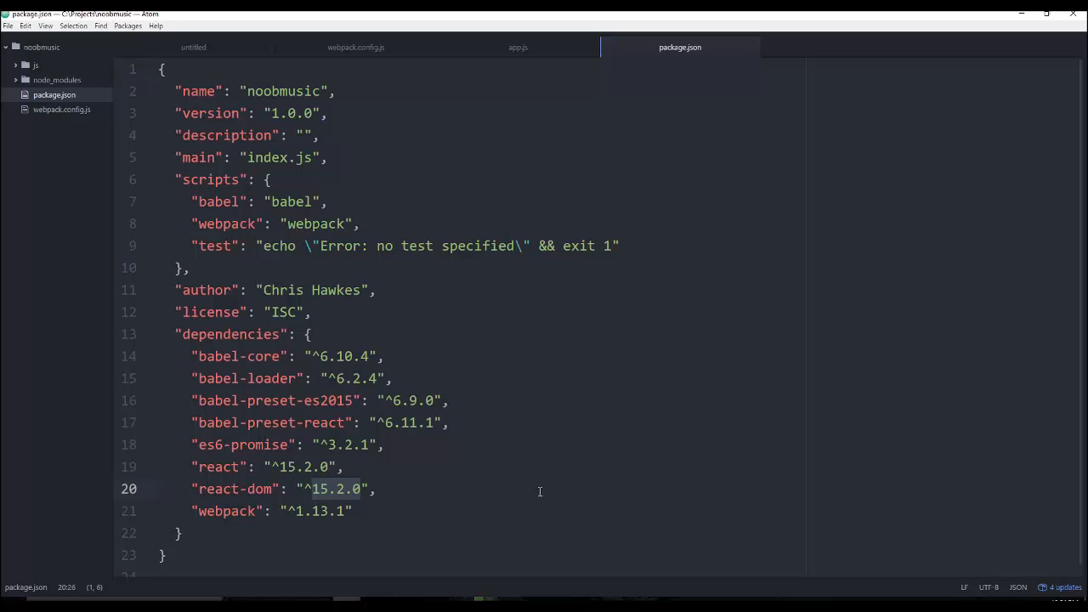
pyautogui.moveTo(485, 561)
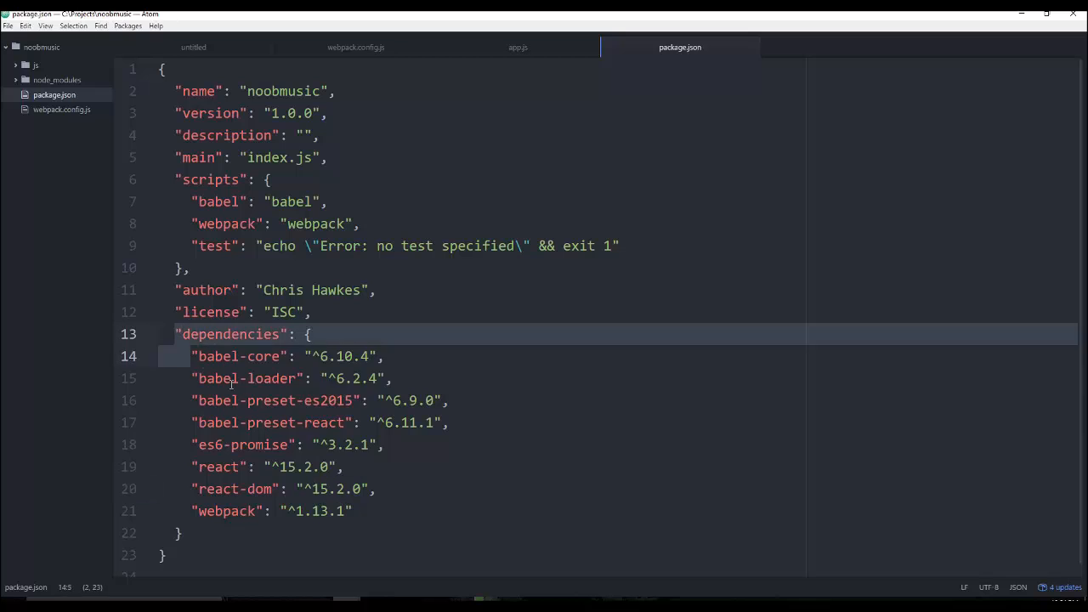
pyautogui.click(263, 533)
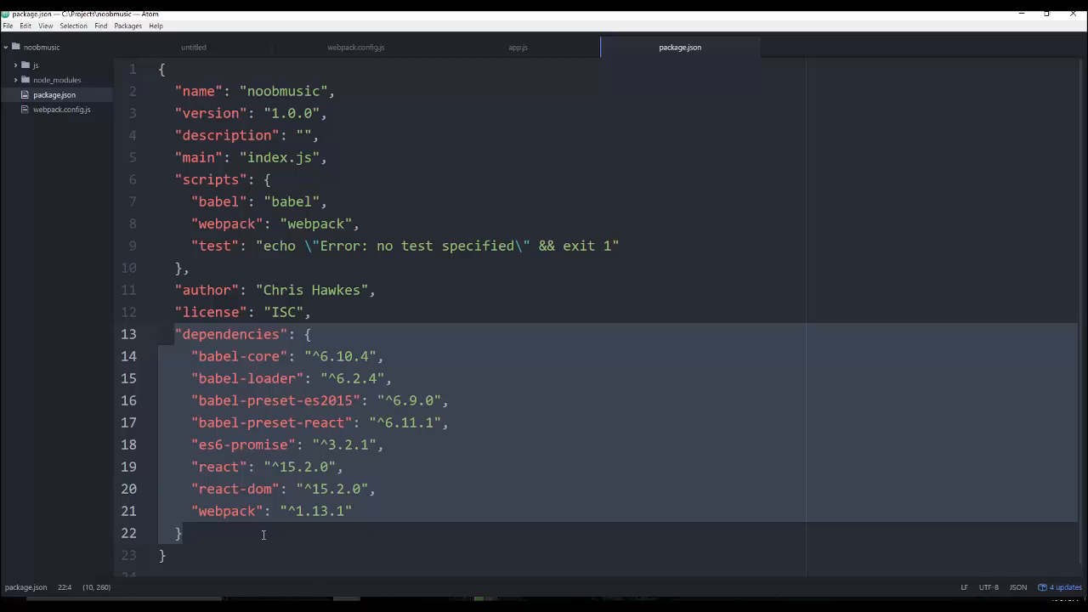
pyautogui.moveTo(415, 598)
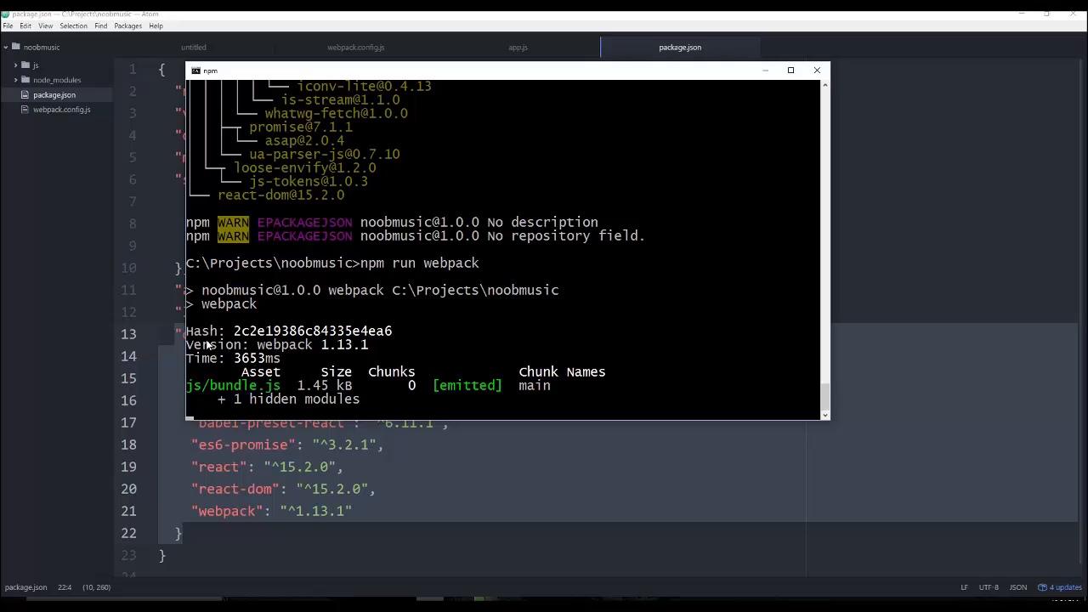
pyautogui.moveTo(292, 401)
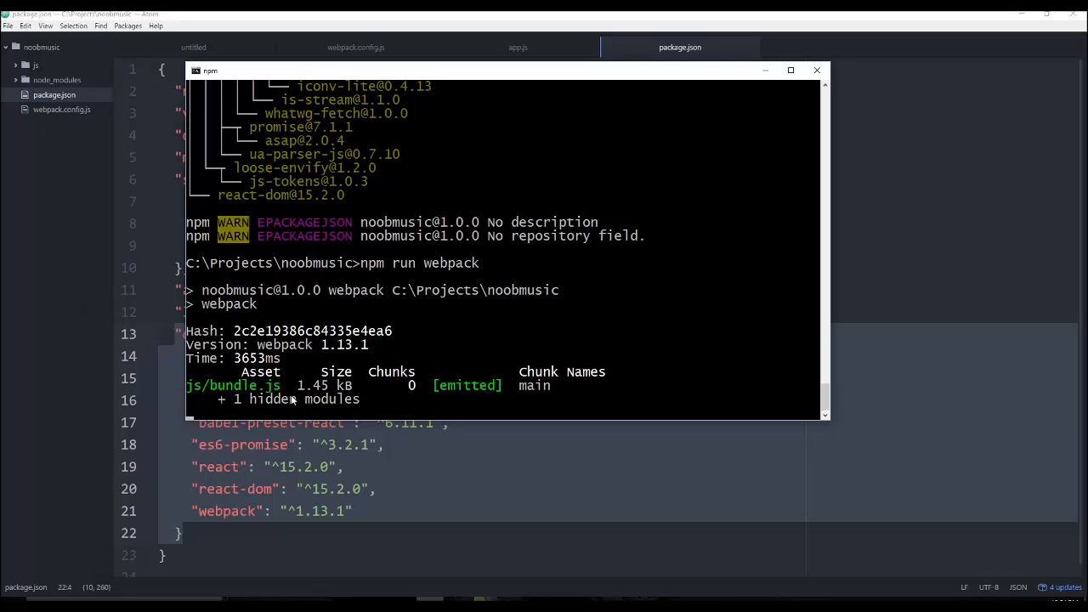
pyautogui.moveTo(215, 221)
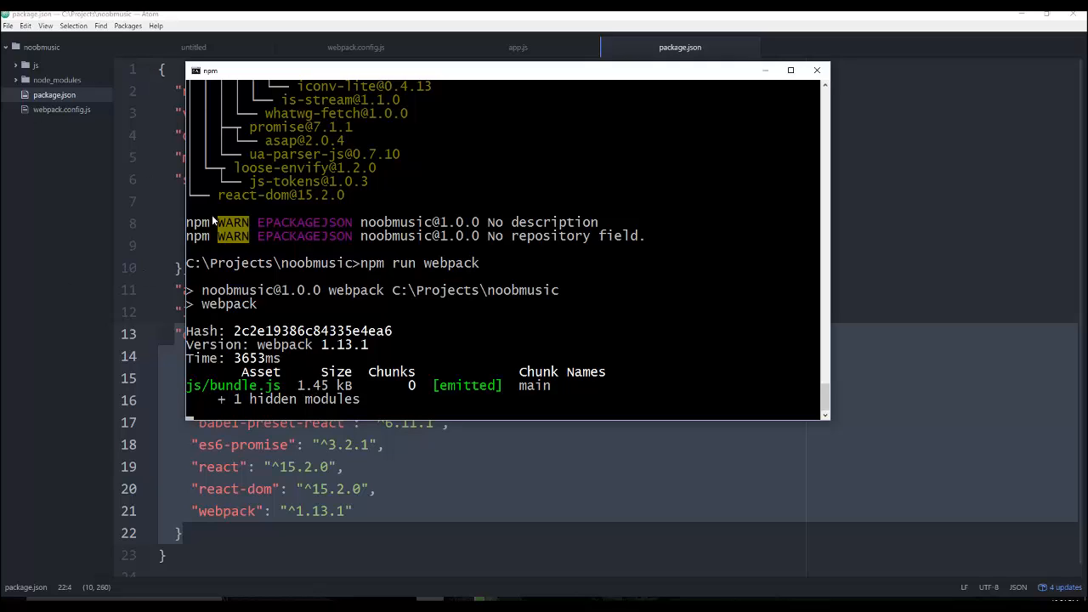
pyautogui.moveTo(246, 411)
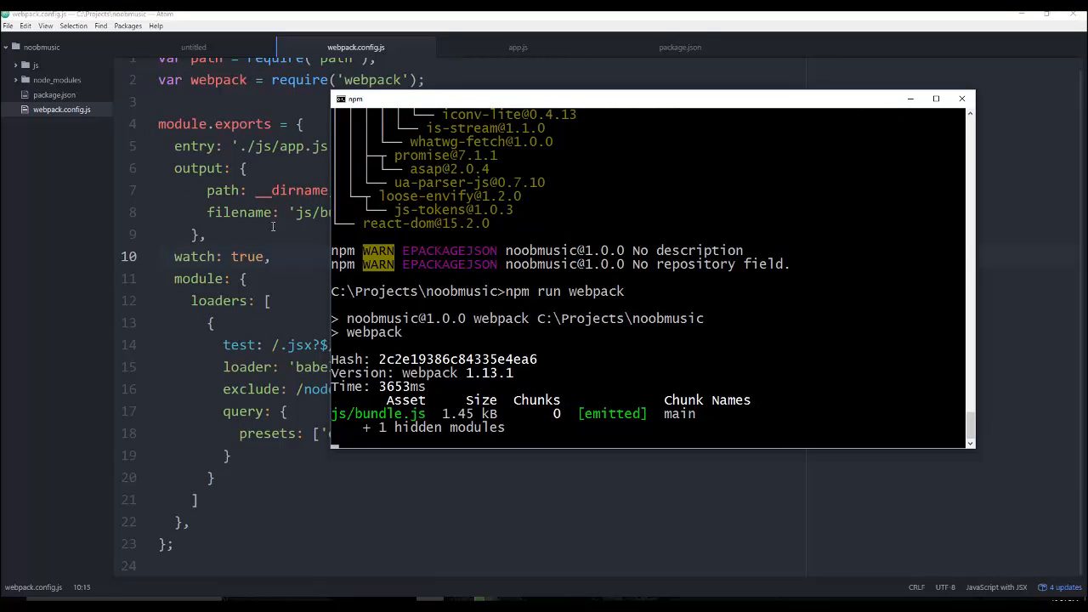
# - Open the generated bundle.js from the js folder in Atom
pyautogui.click(517, 47)
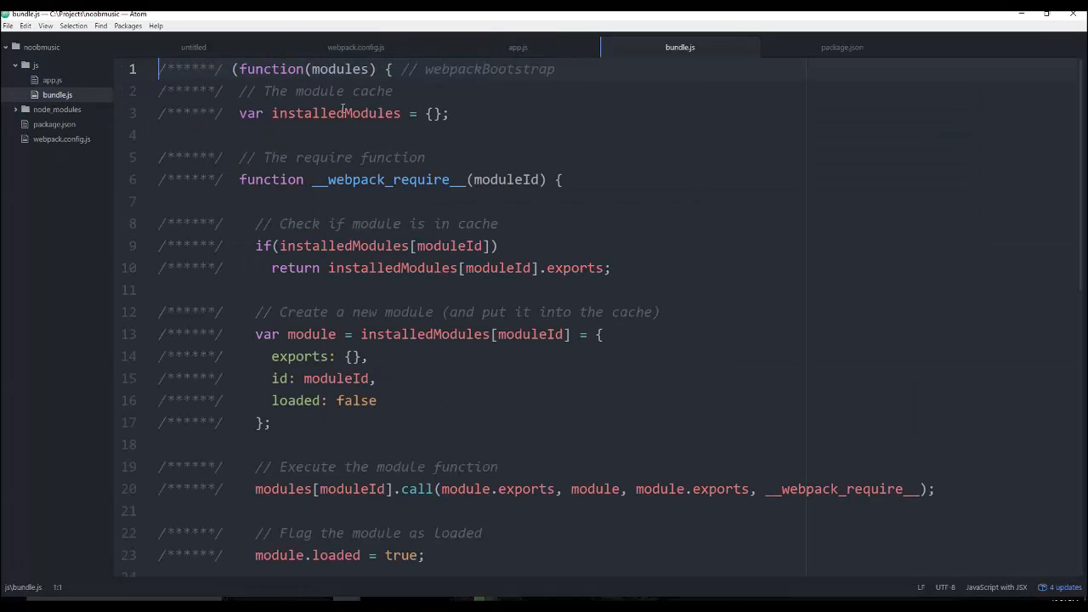
# - Scroll through bundle.js, then switch back to app.js
pyautogui.scroll(-3)
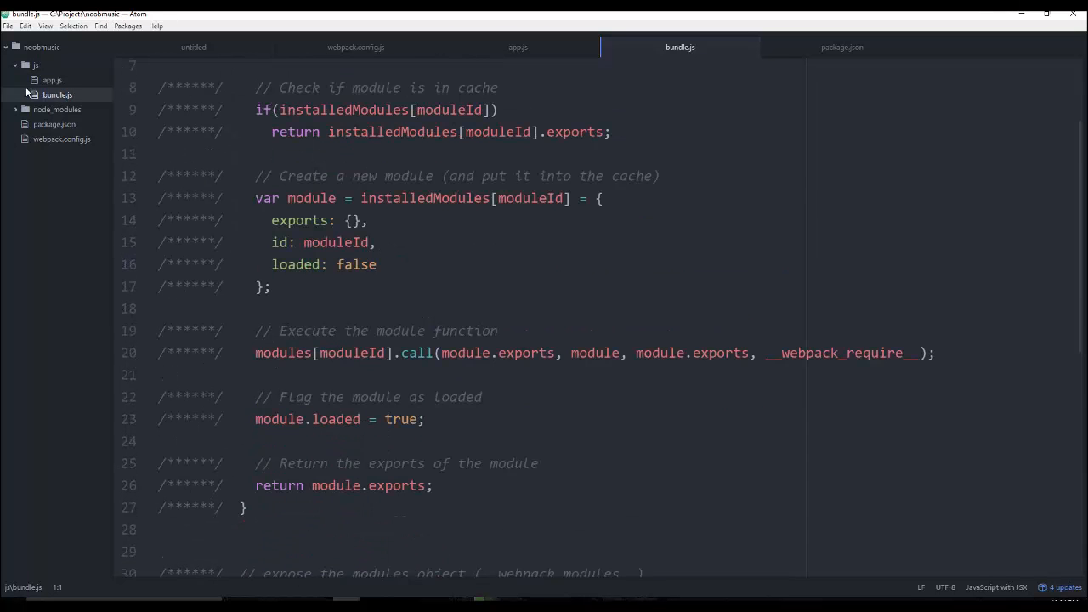
pyautogui.click(518, 47)
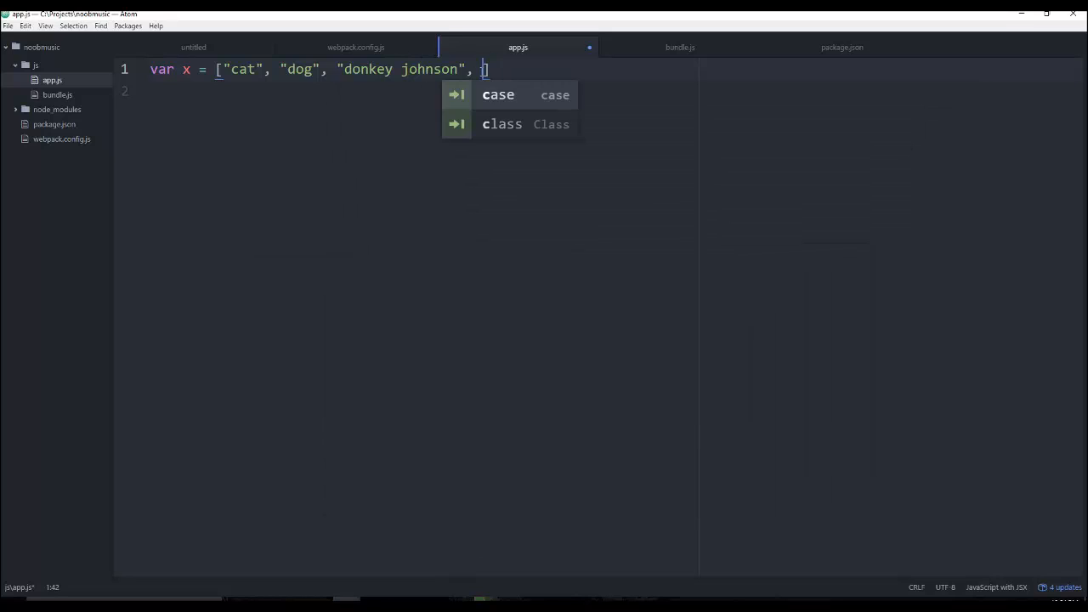
# - Add "cat johnson" to the array, save, and confirm the 1.46 kB watch rebuild
pyautogui.write('"cat j')
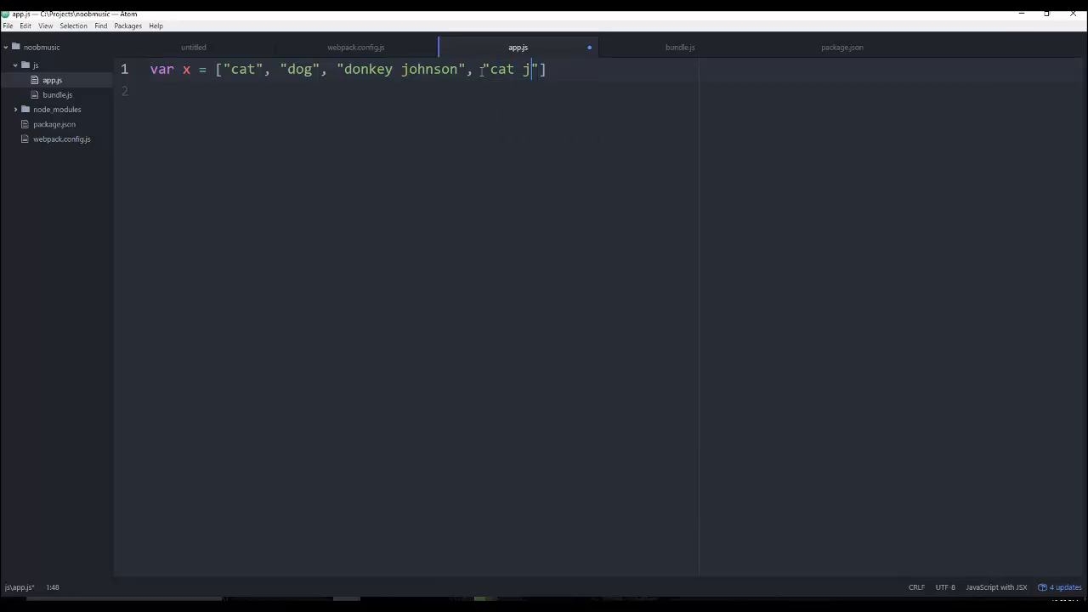
pyautogui.write('ohnson')
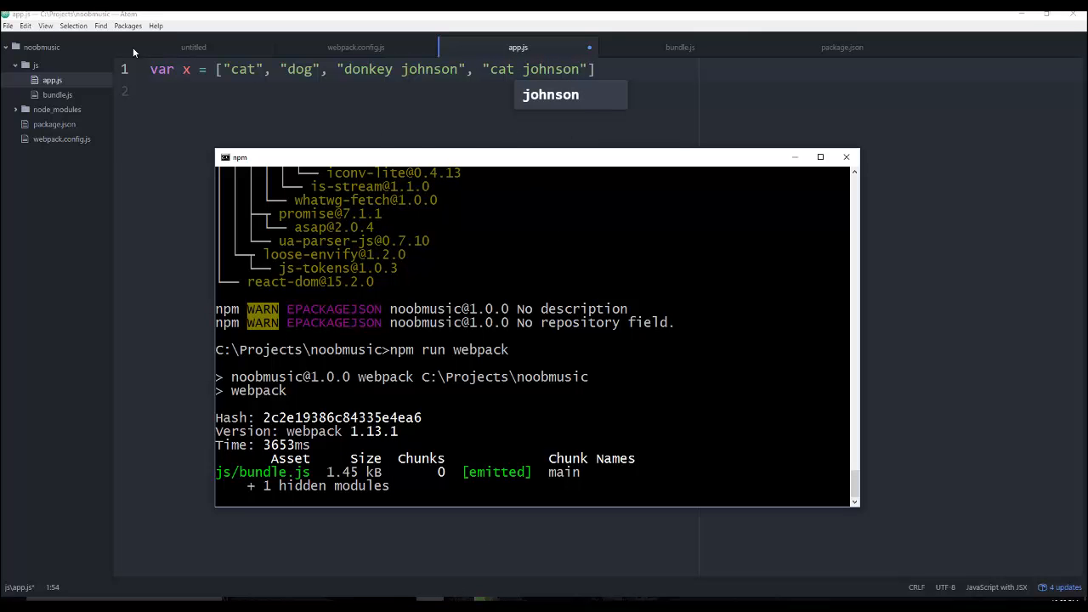
pyautogui.click(8, 26)
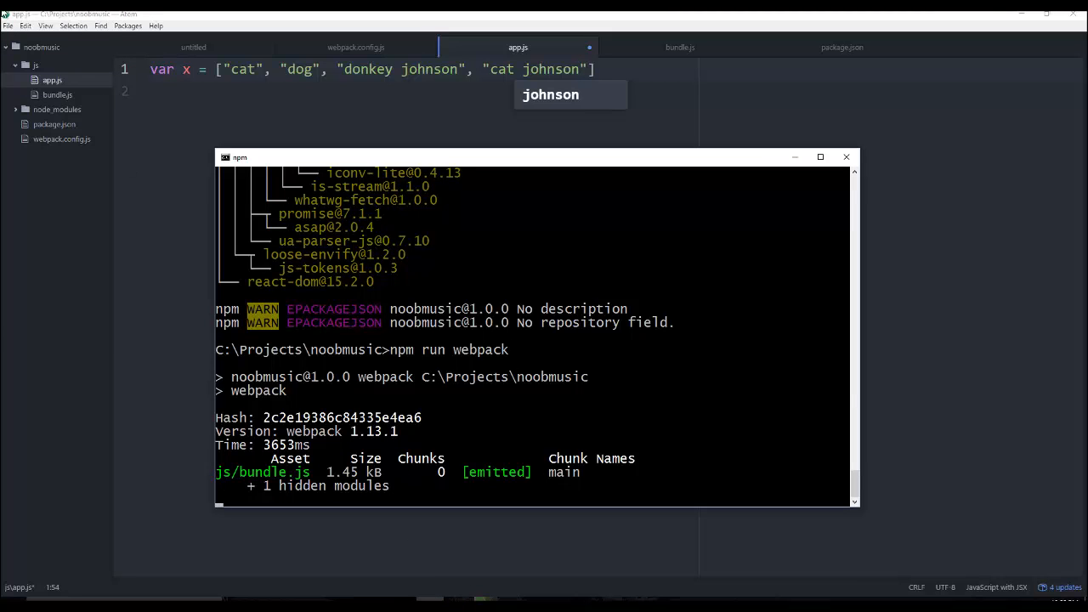
pyautogui.click(8, 25)
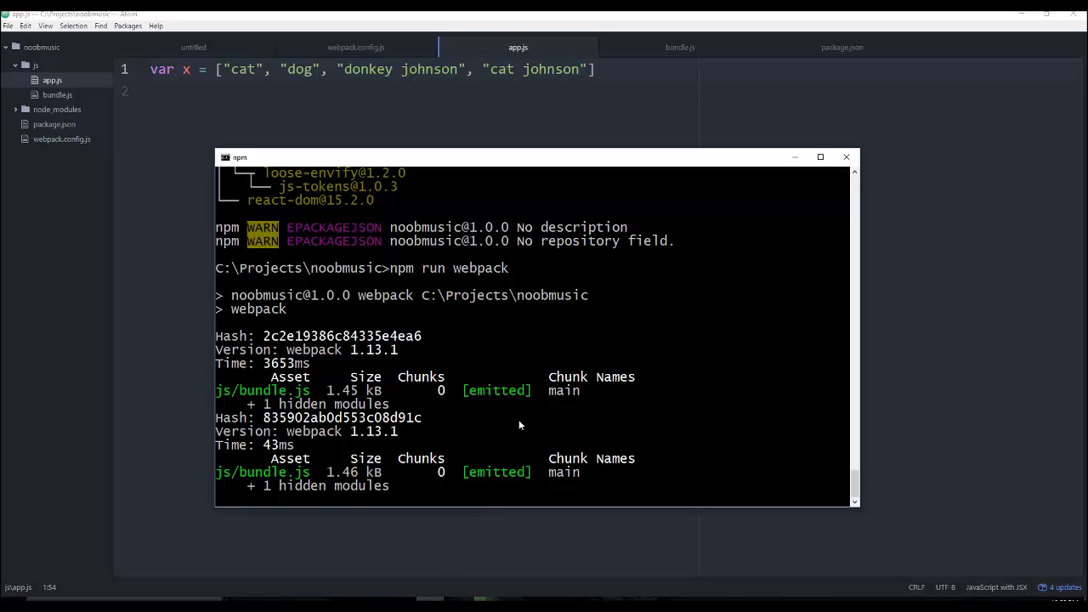
pyautogui.moveTo(310, 463)
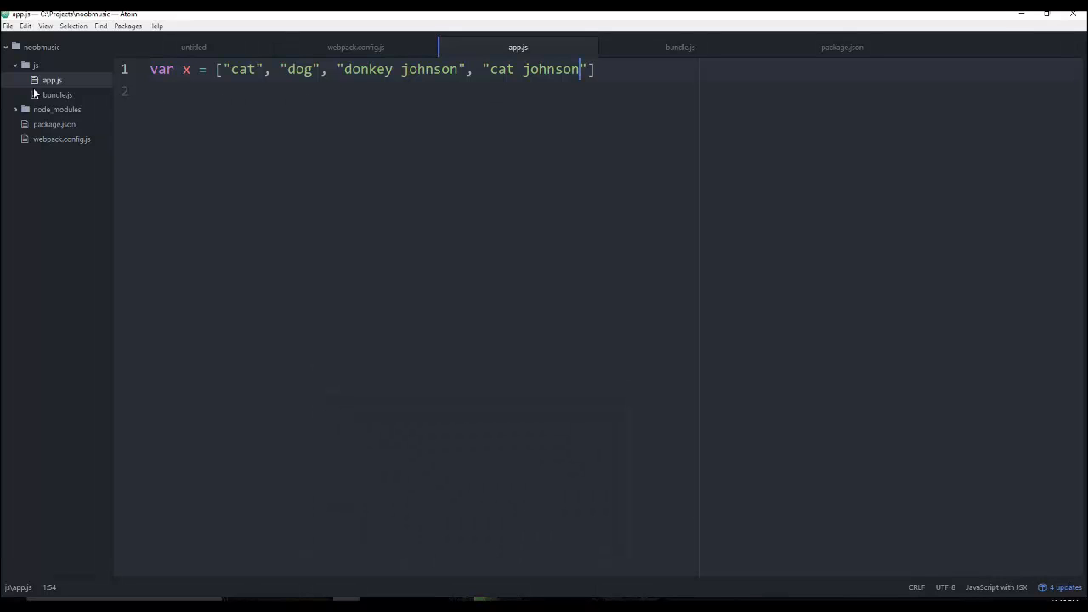
pyautogui.moveTo(57, 94)
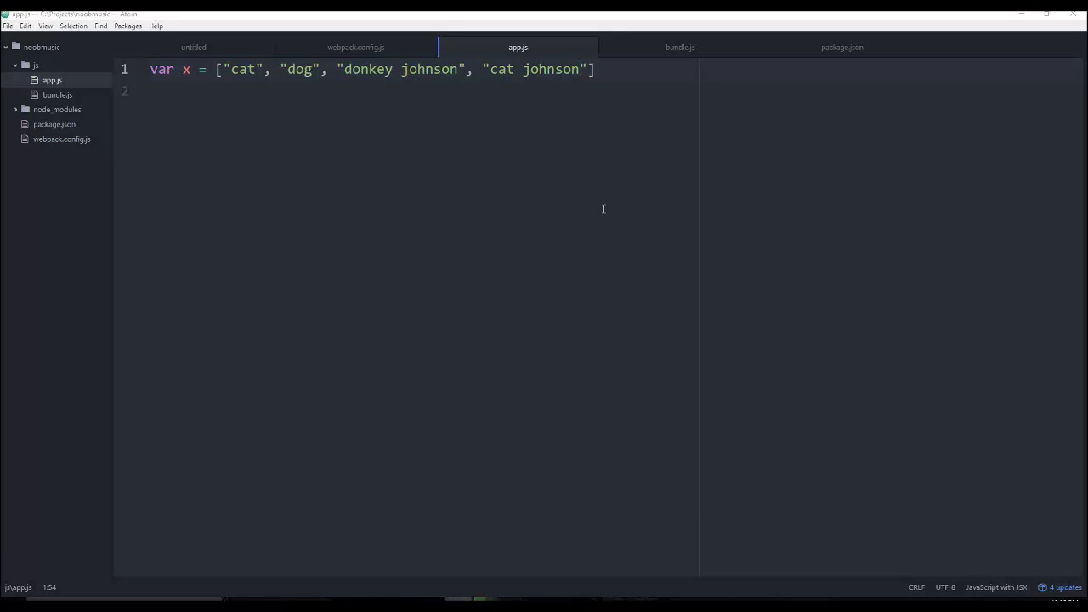
pyautogui.moveTo(932, 234)
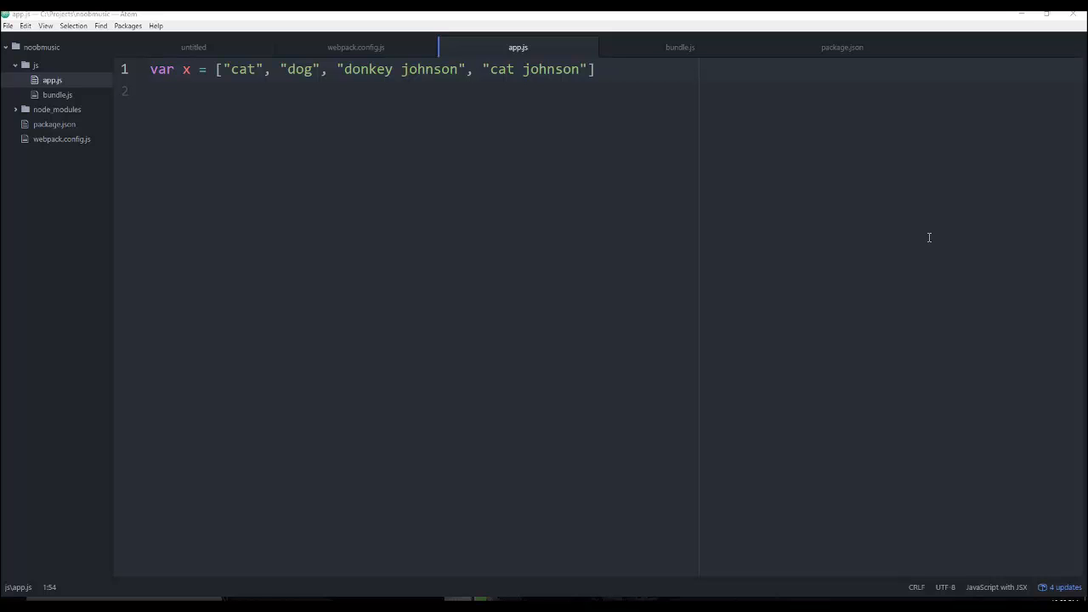
pyautogui.moveTo(832, 224)
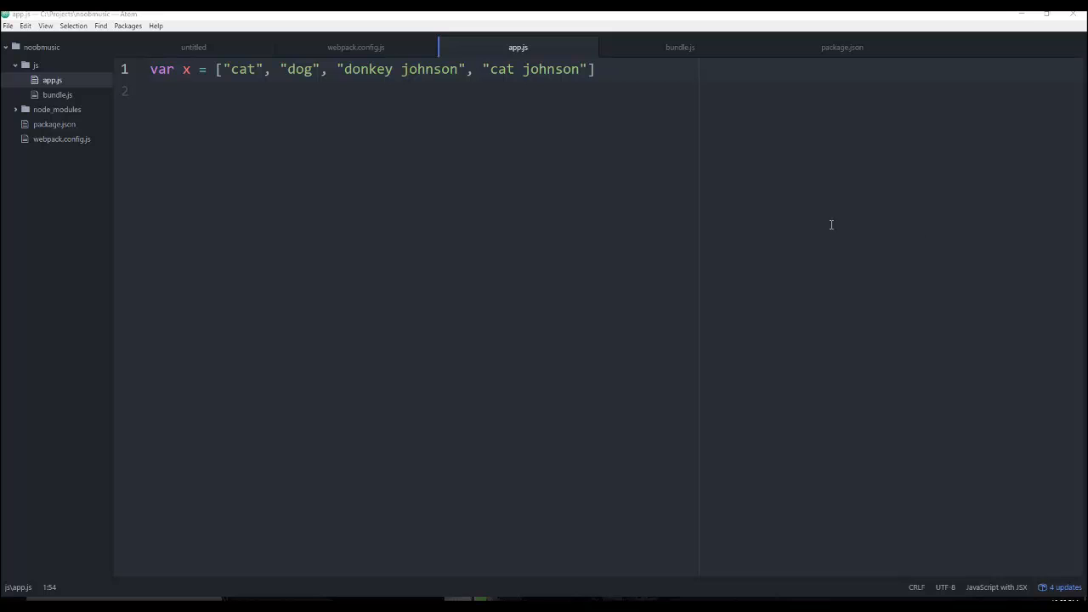
pyautogui.moveTo(1062, 165)
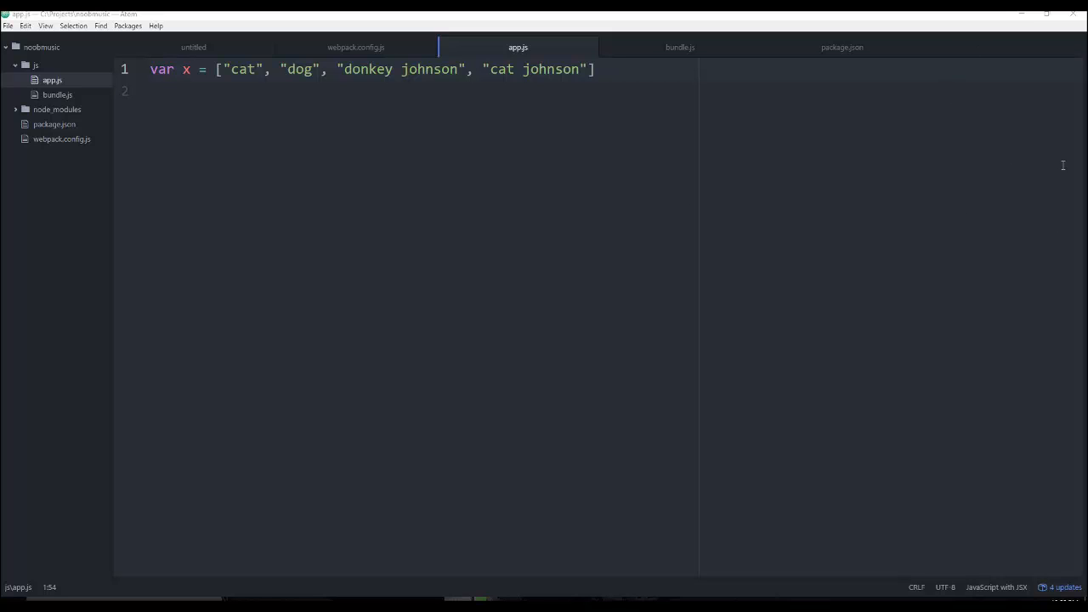
pyautogui.moveTo(476, 184)
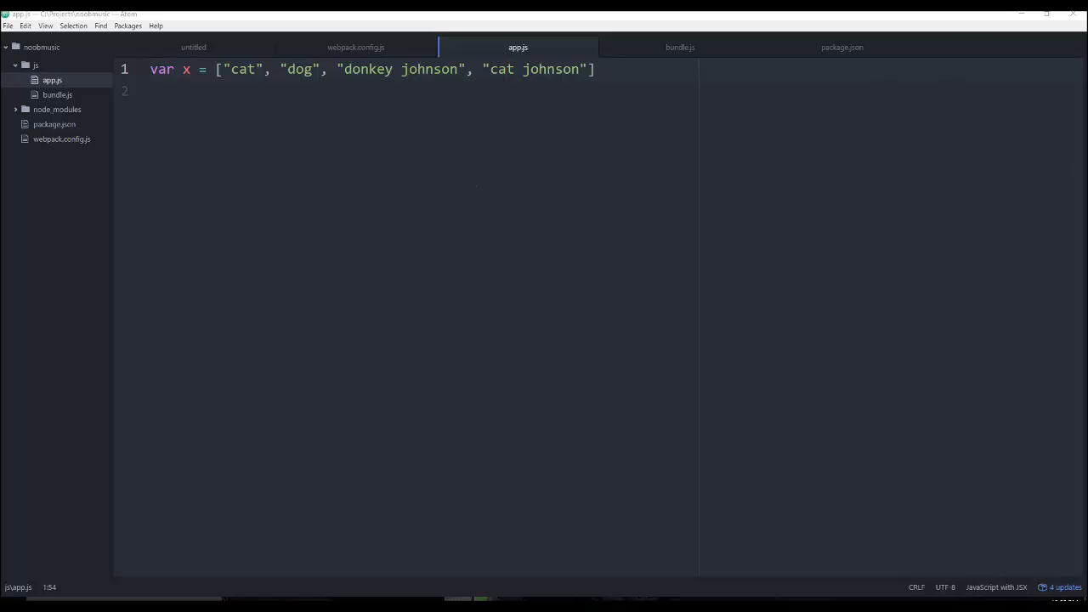